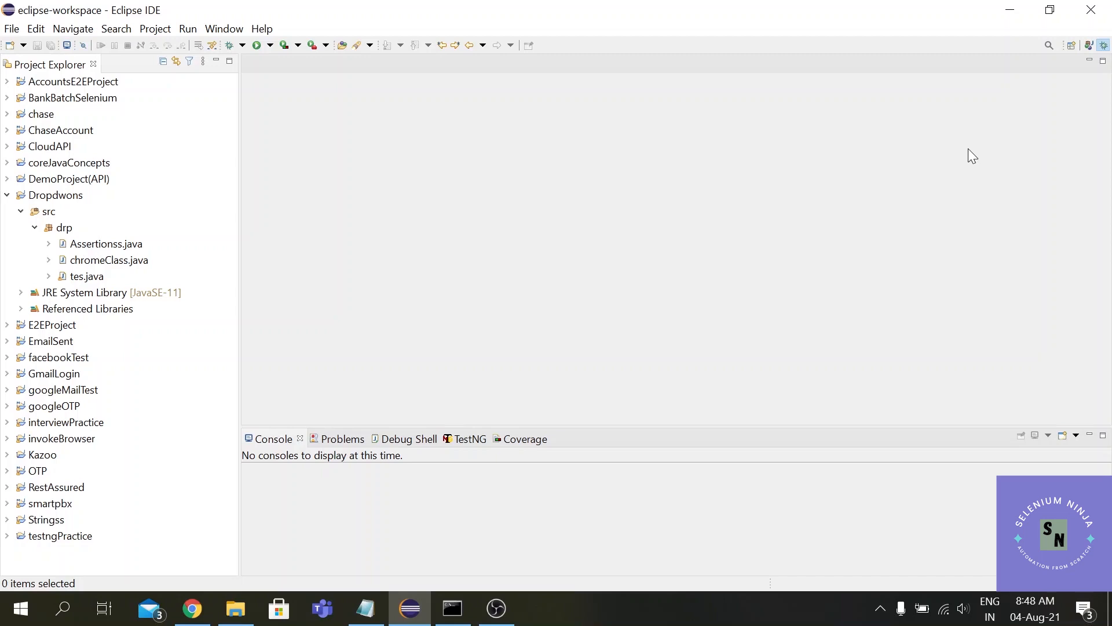
mouse_move(815, 290)
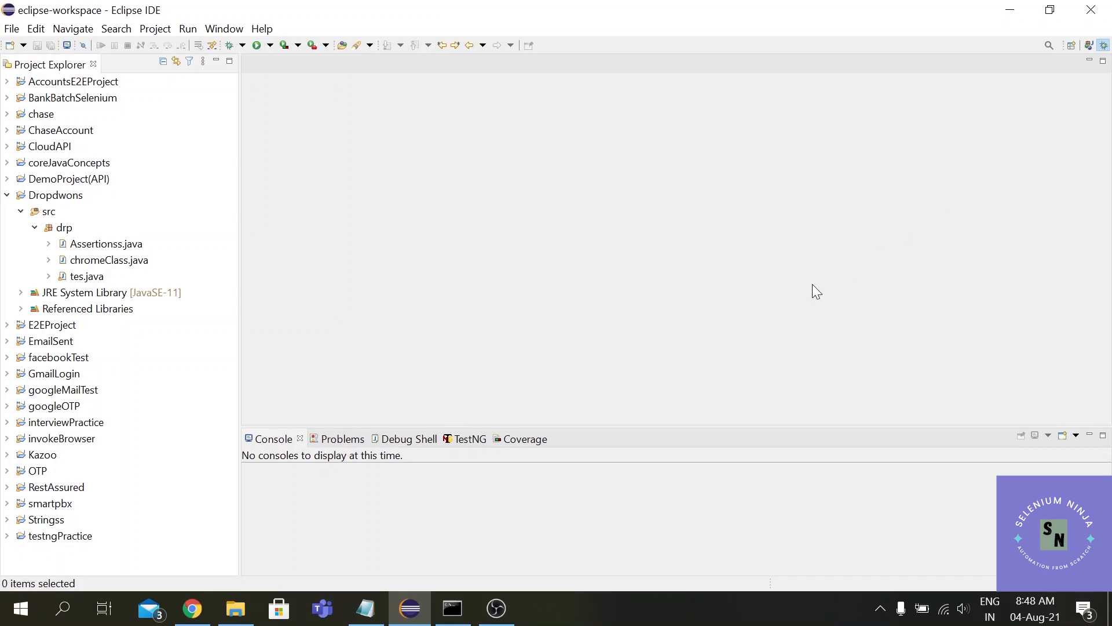
mouse_move(112, 237)
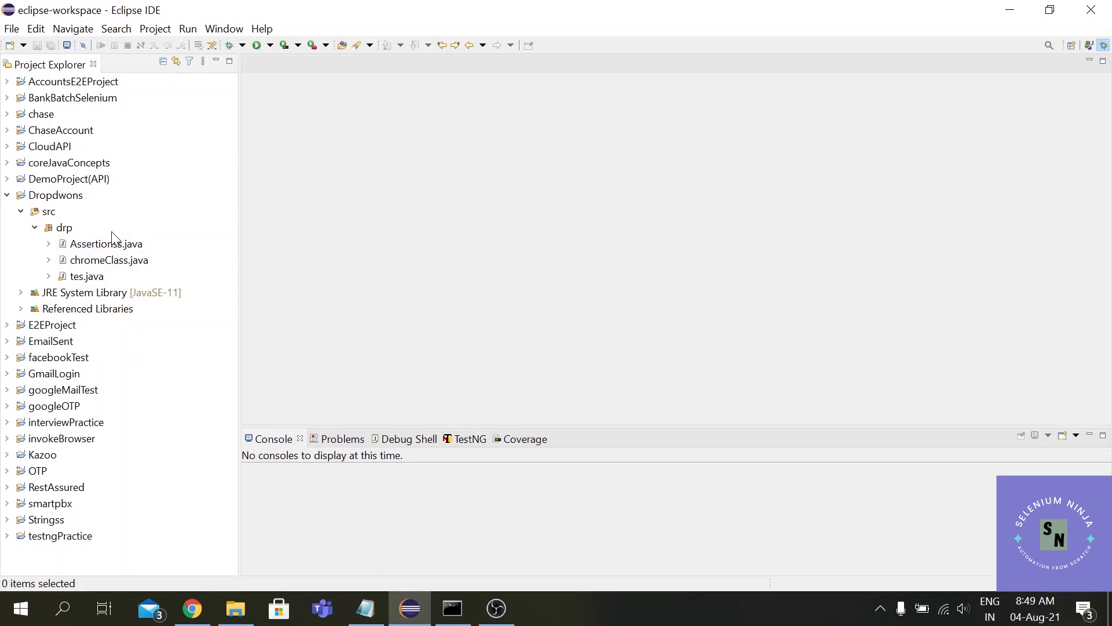
Start a new Java class in the drp package of the Dropdwons project.
left_click(56, 195)
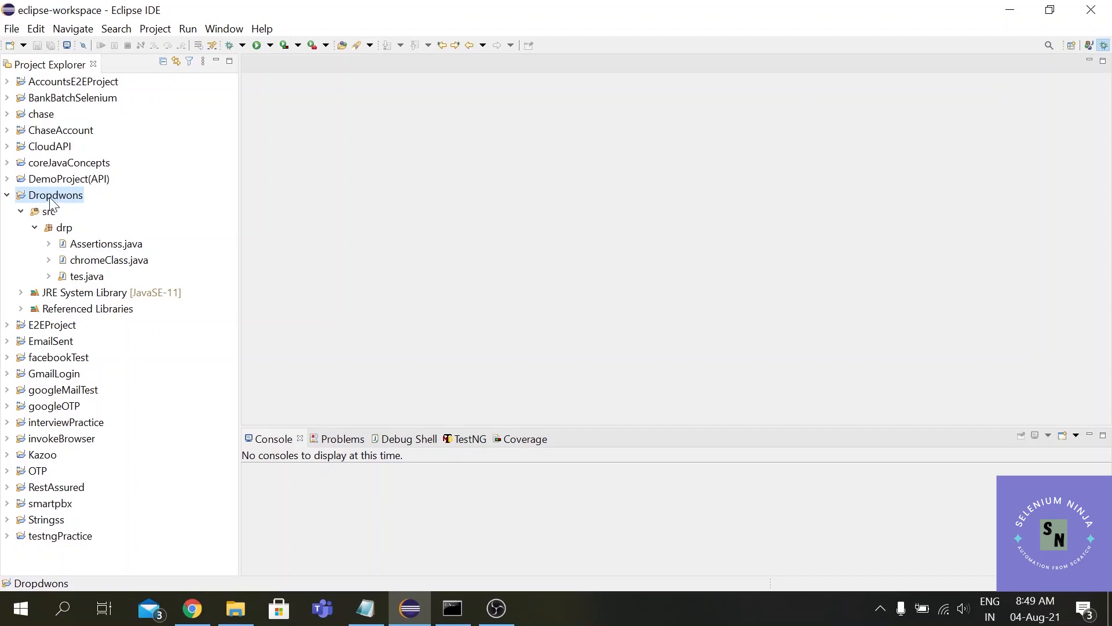
left_click(63, 227)
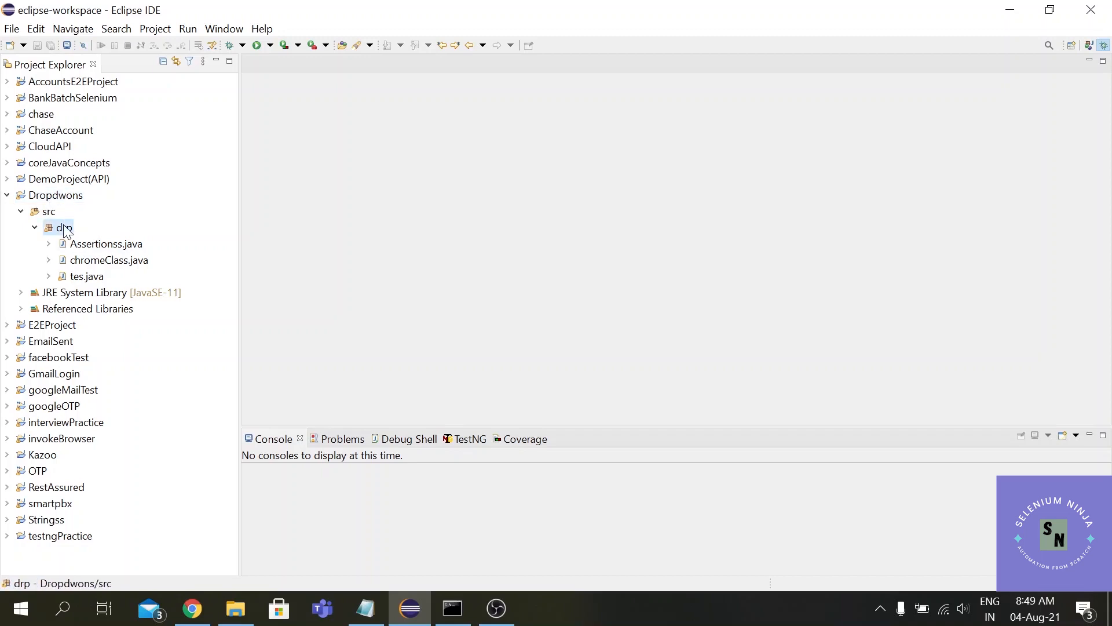
right_click(58, 229)
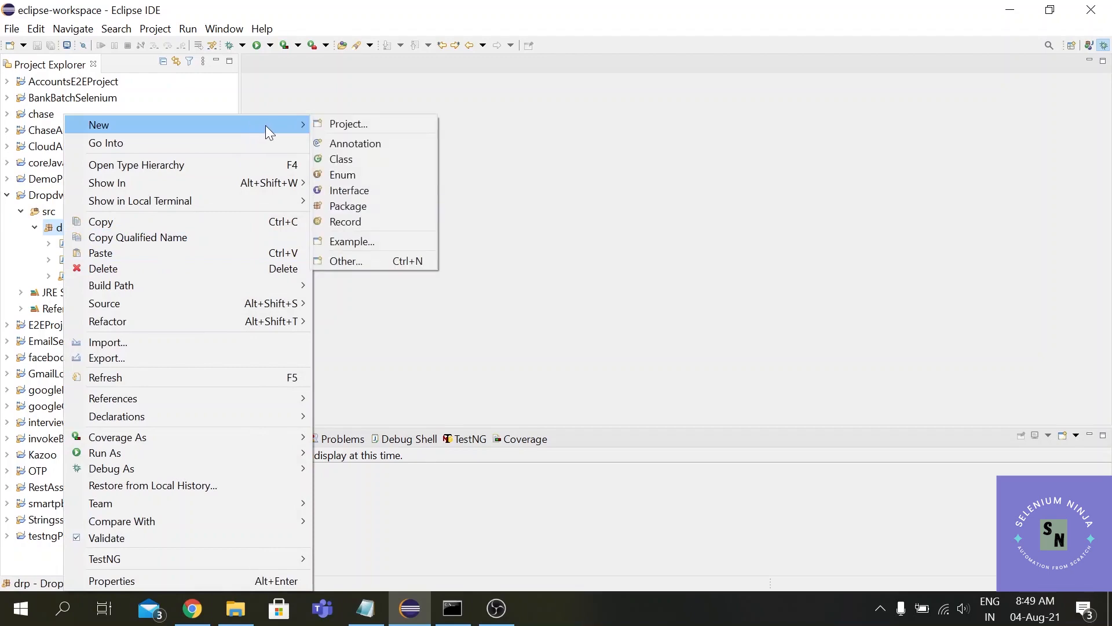
left_click(340, 159)
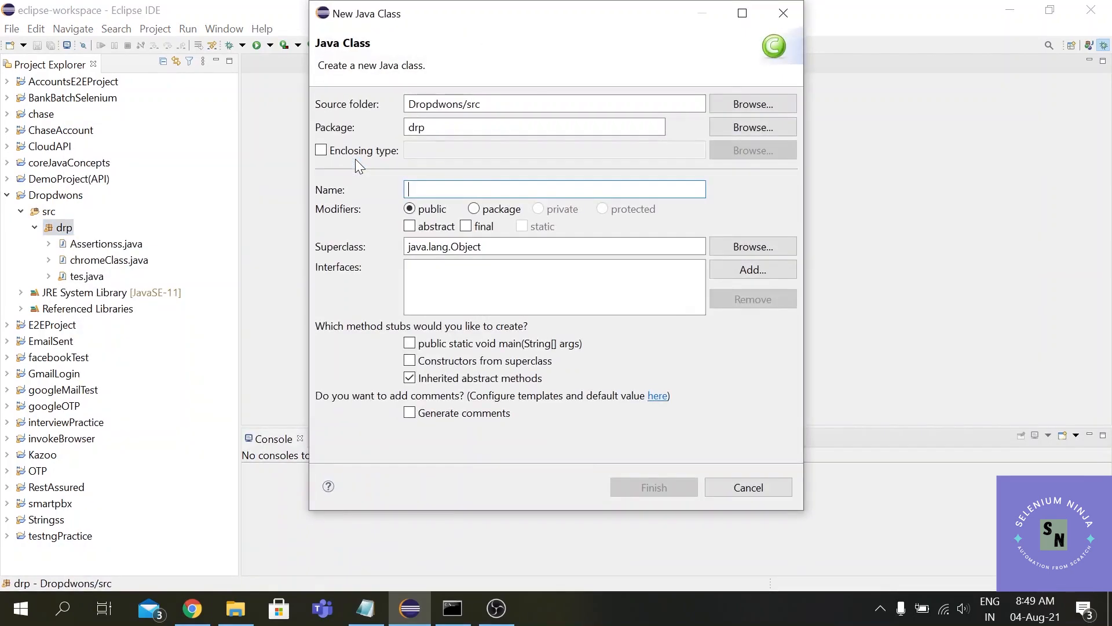
Name the class alreadyOpen with a main method stub and open it for editing.
type("alreadyOpen")
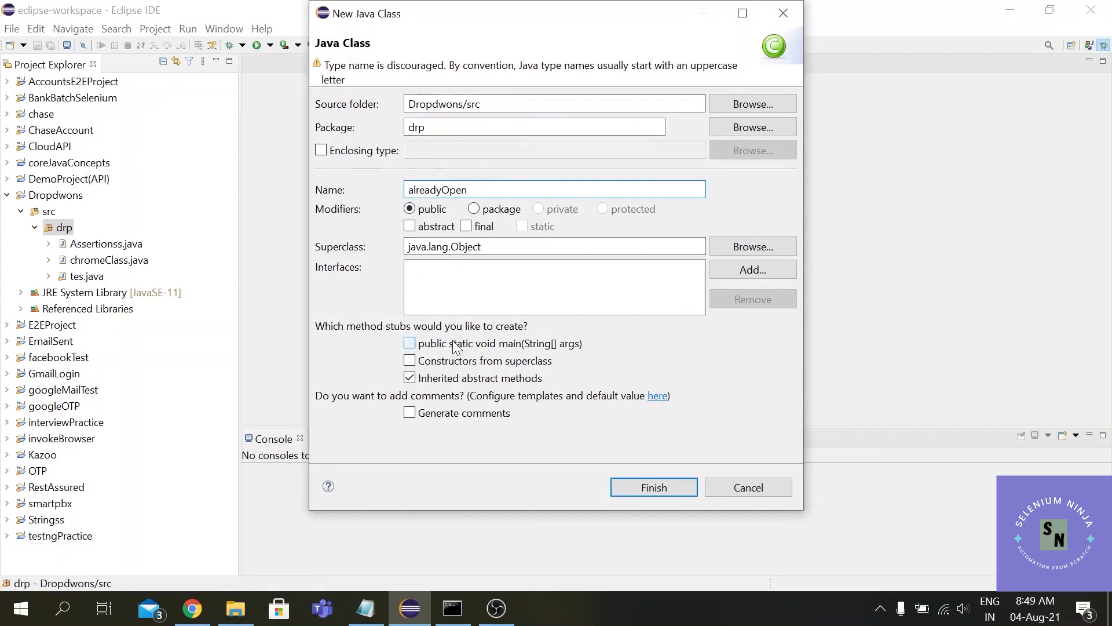
left_click(652, 488)
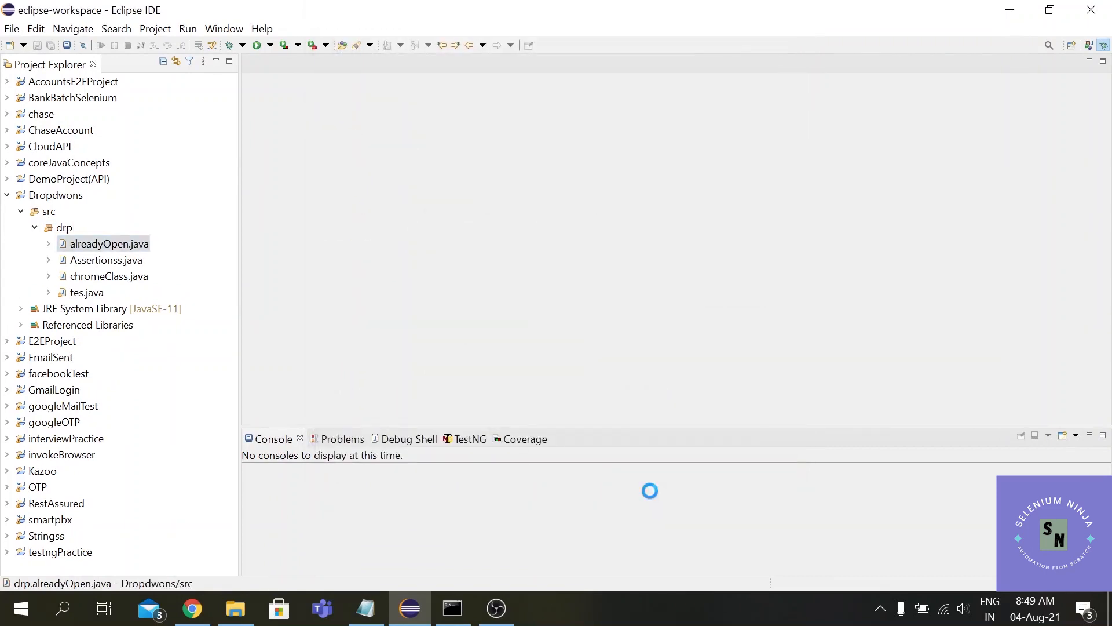
double_click(109, 243)
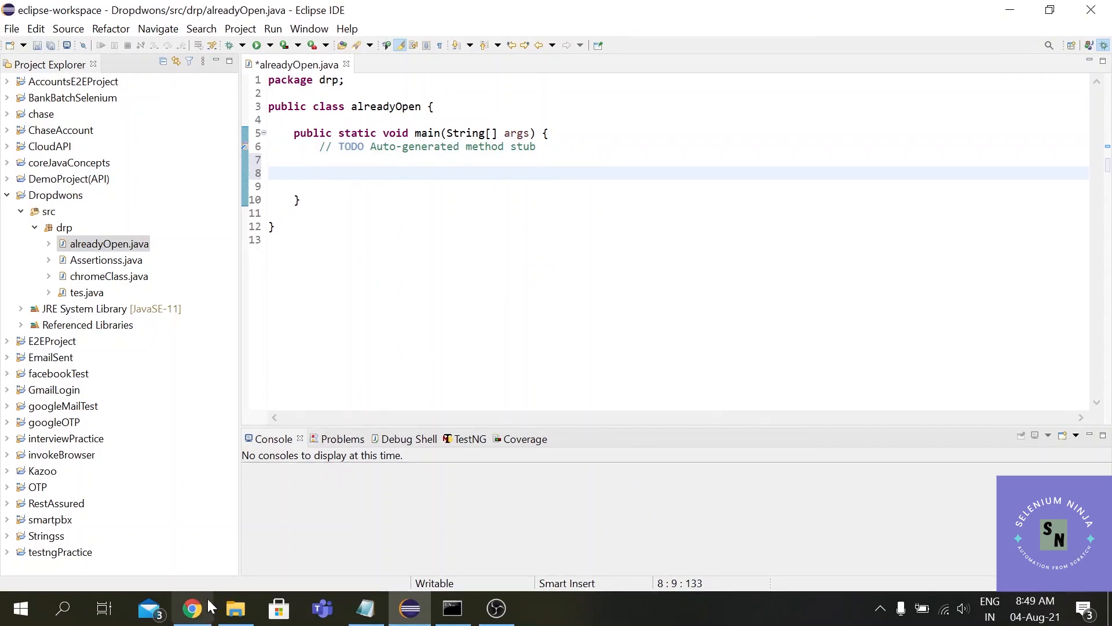
Switch to Chrome and scroll the abodeqa article to the remote debugger launch section.
left_click(191, 609)
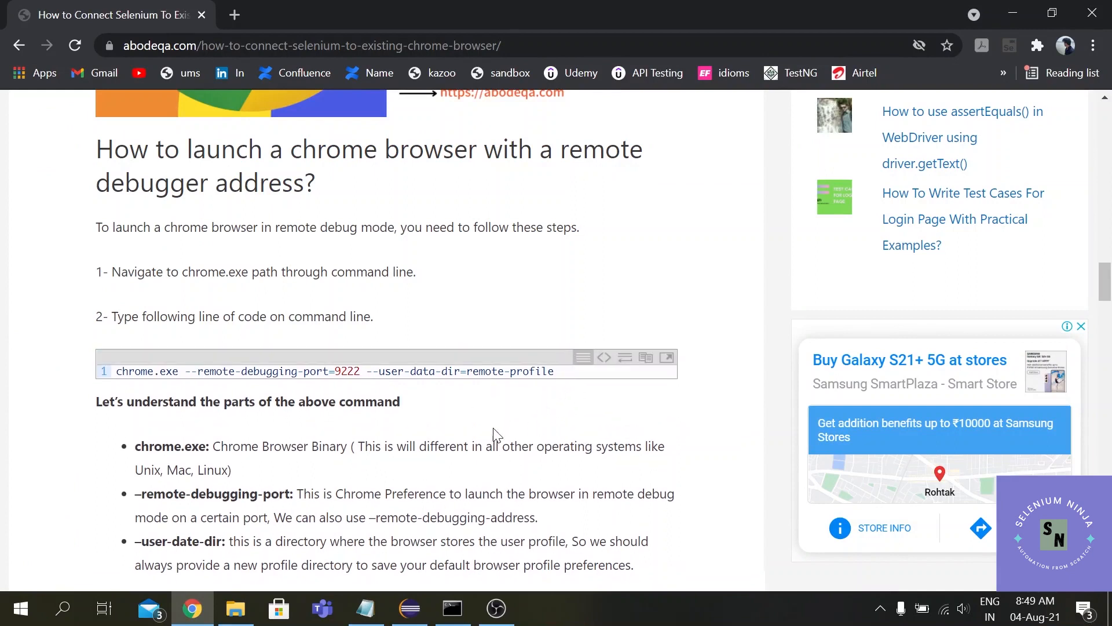
mouse_move(538, 357)
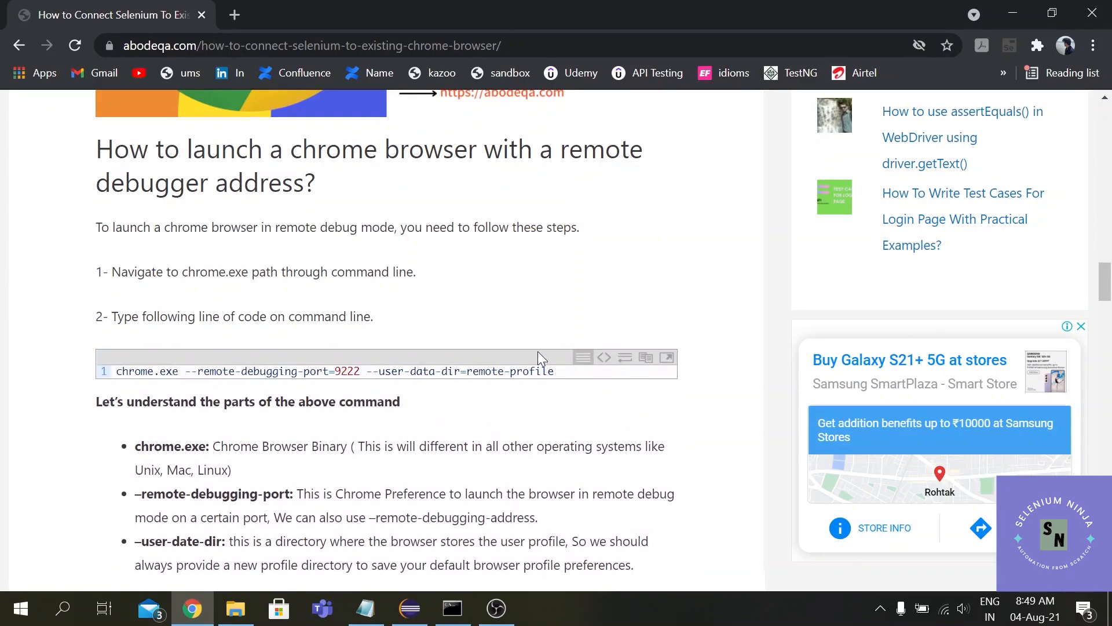
scroll("down", 3)
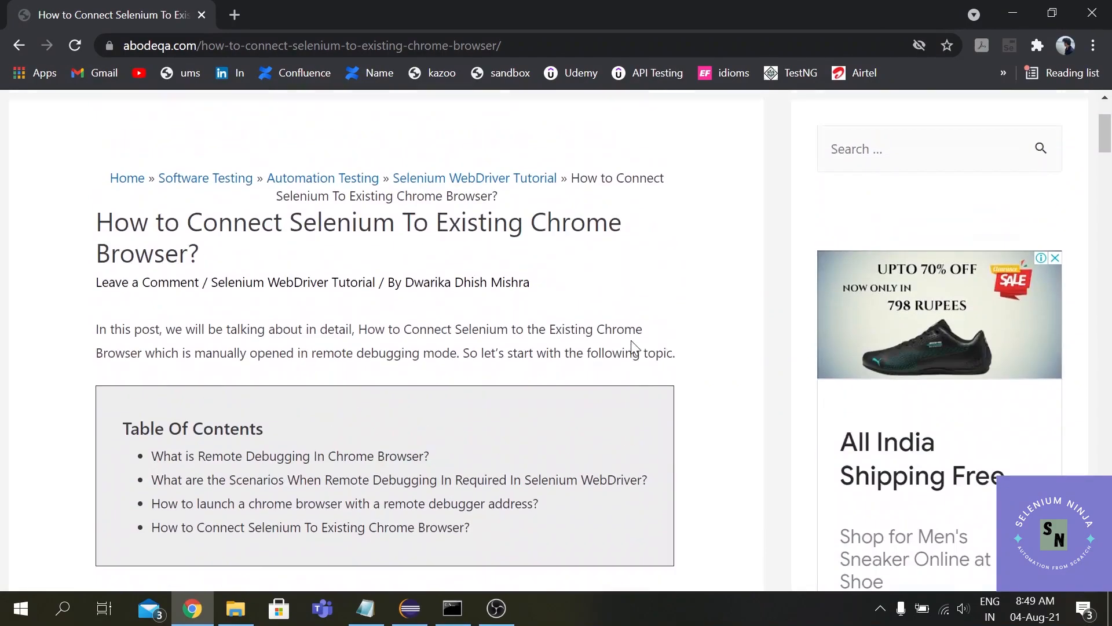
scroll("down", 3)
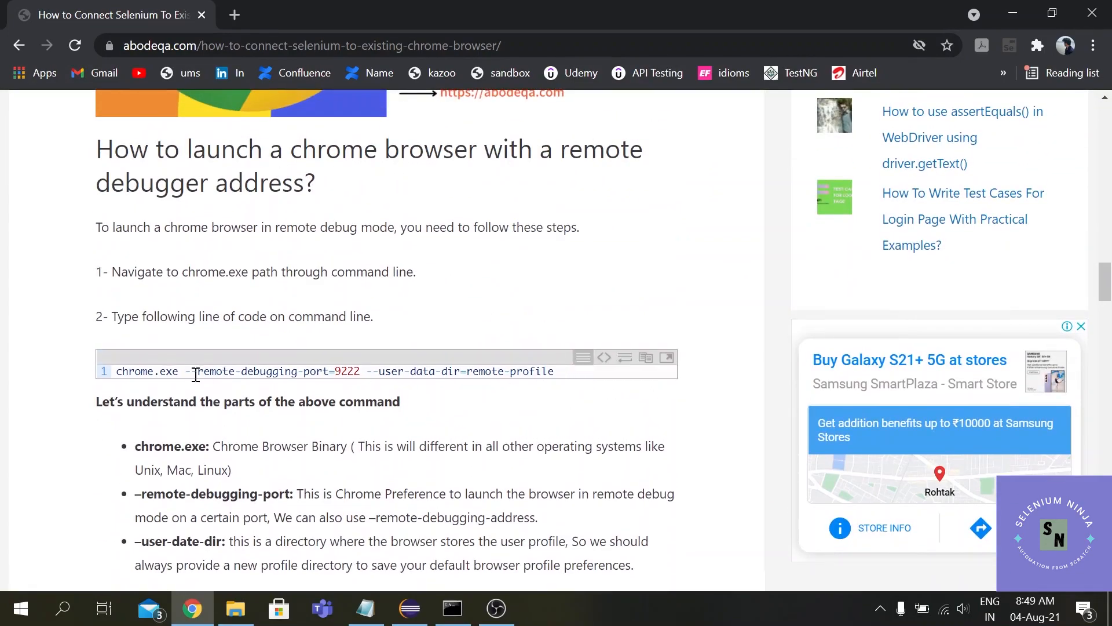
scroll("down", 3)
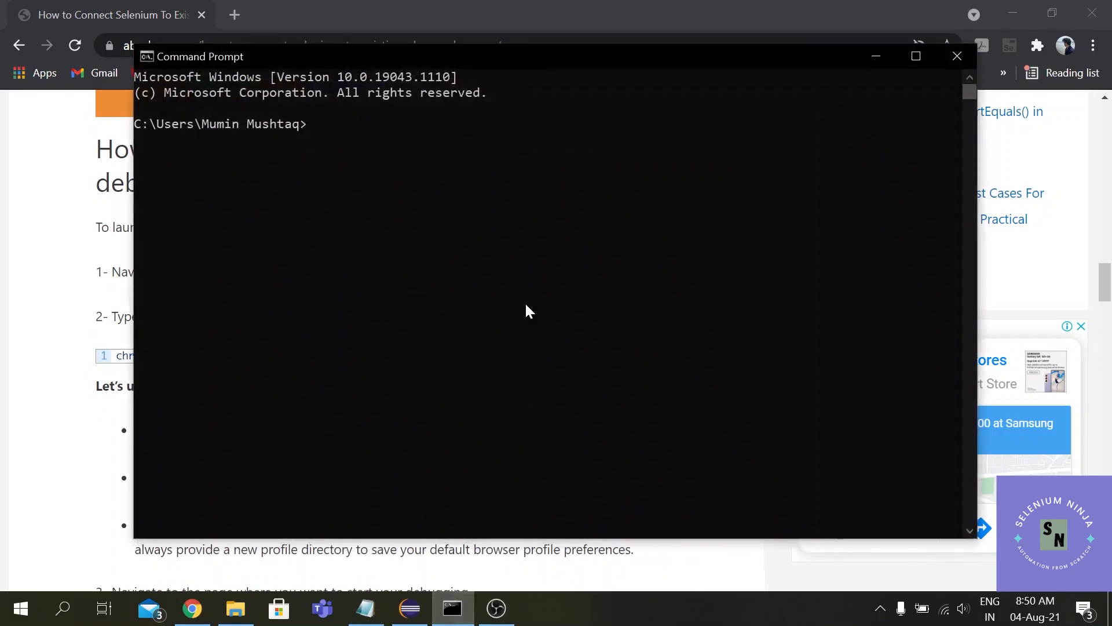
Enter chrome.exe -remote-debugging-port=6767 --user-data-dir="D:\runFile" at the prompt.
type("chrome.exe -remote-debugging-port=1010 --user-data-dir=\"D:\\runFile\"")
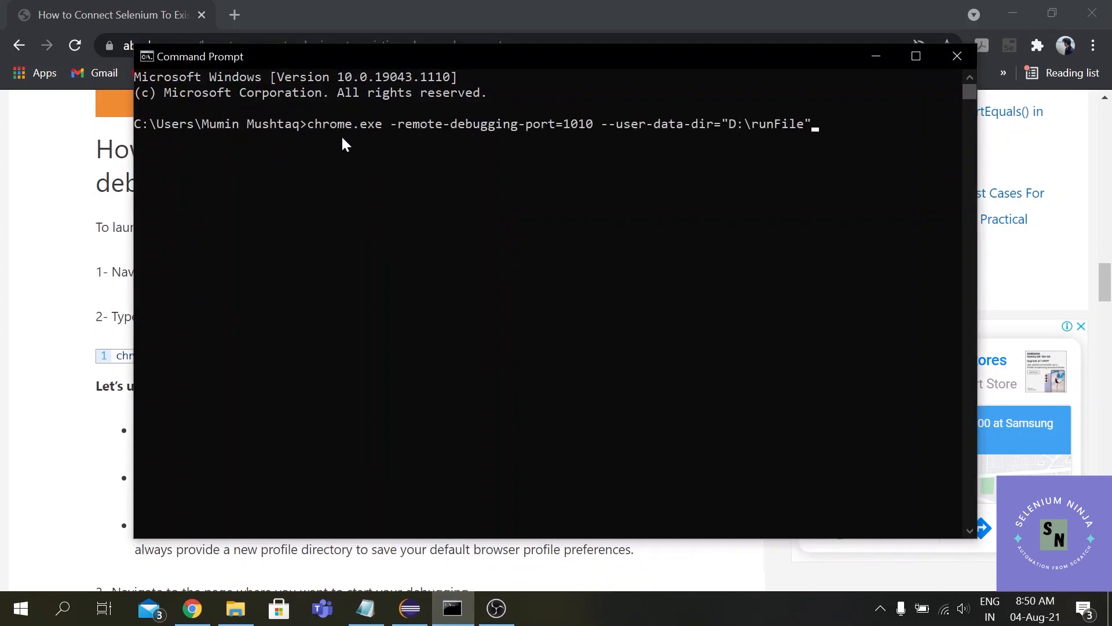
mouse_move(505, 147)
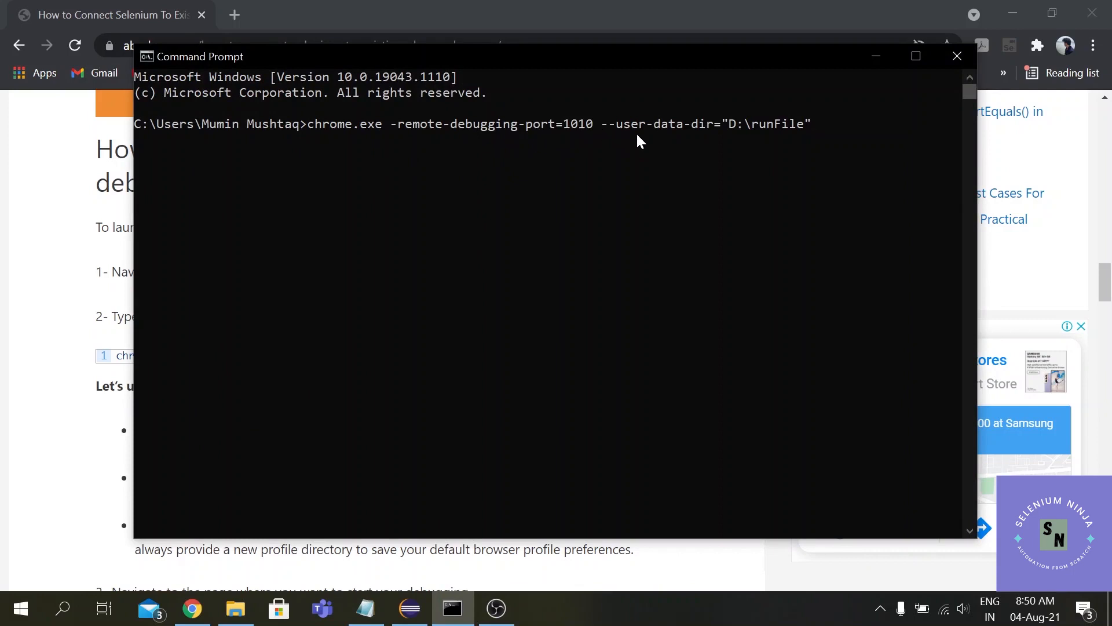
mouse_move(645, 147)
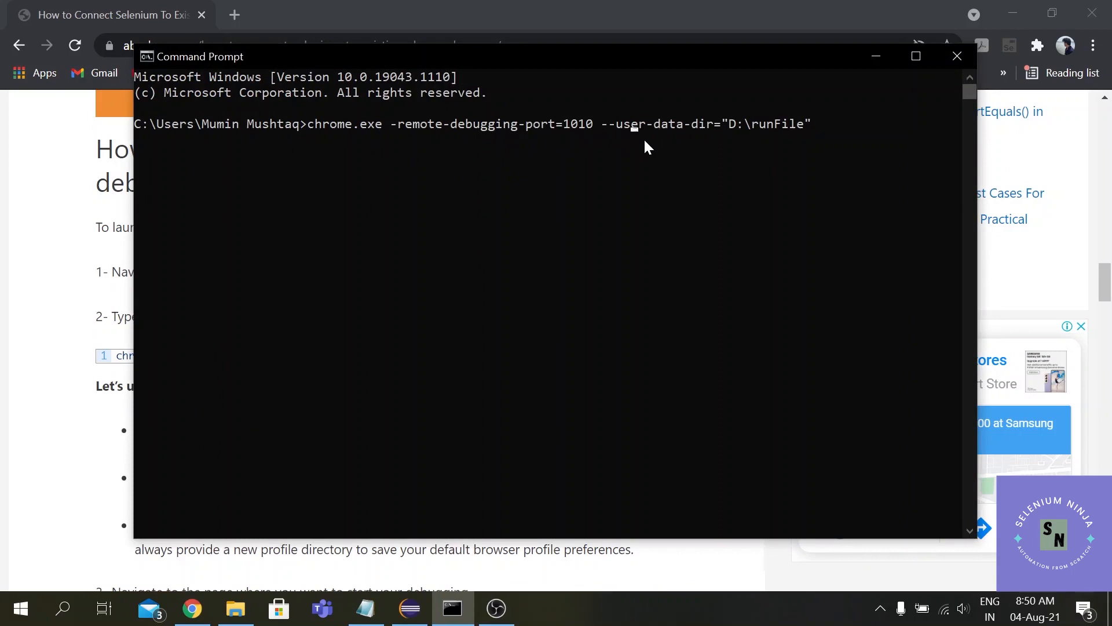
key("Backspace")
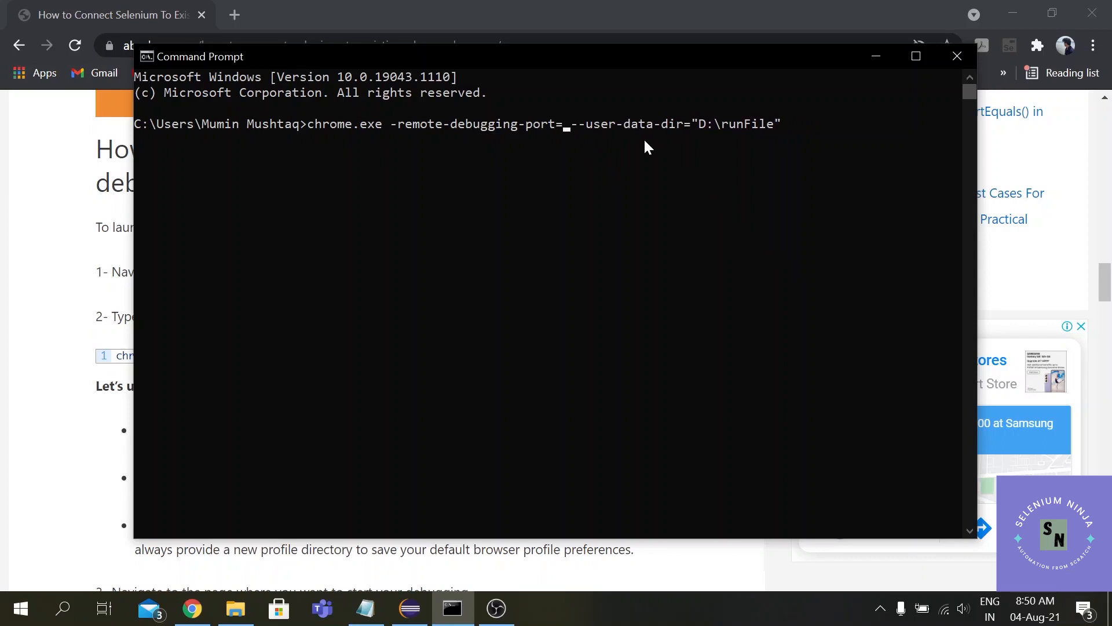
type("67")
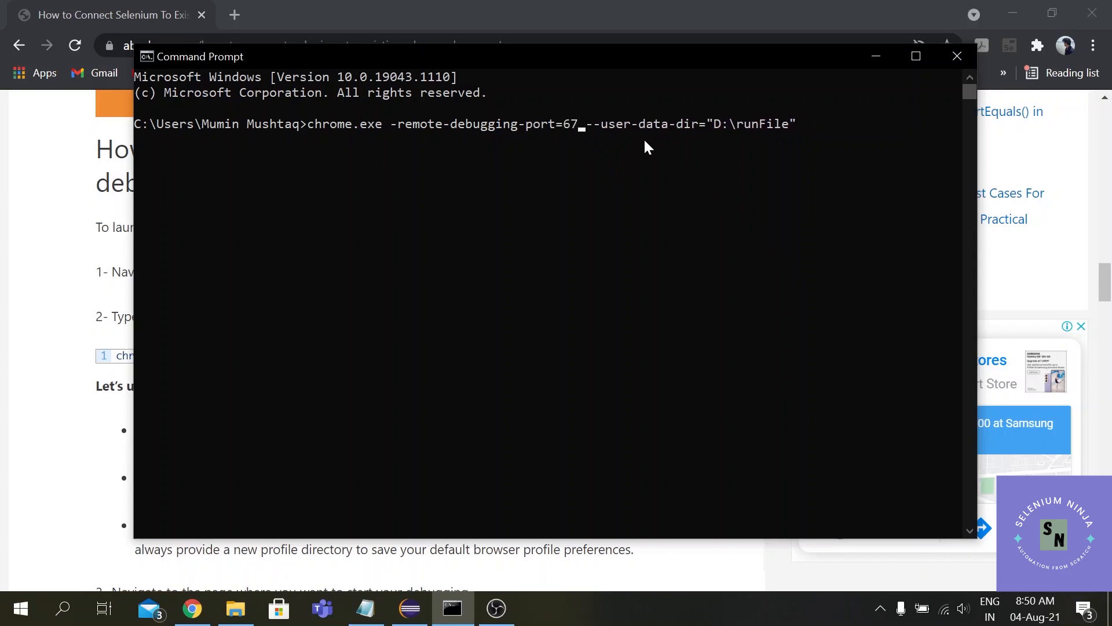
type("67")
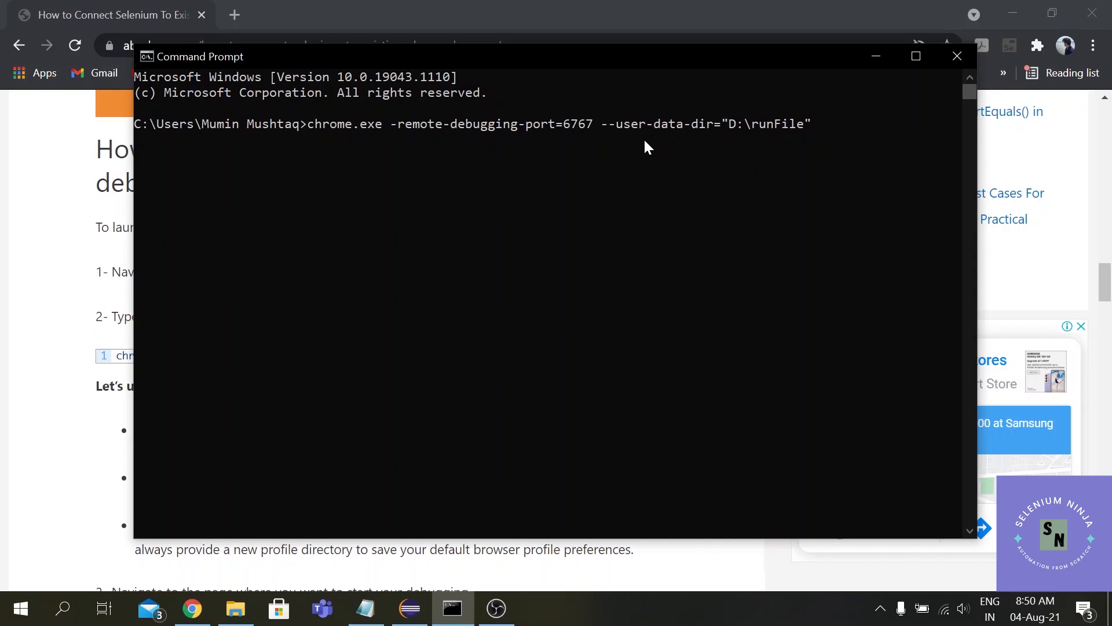
mouse_move(651, 136)
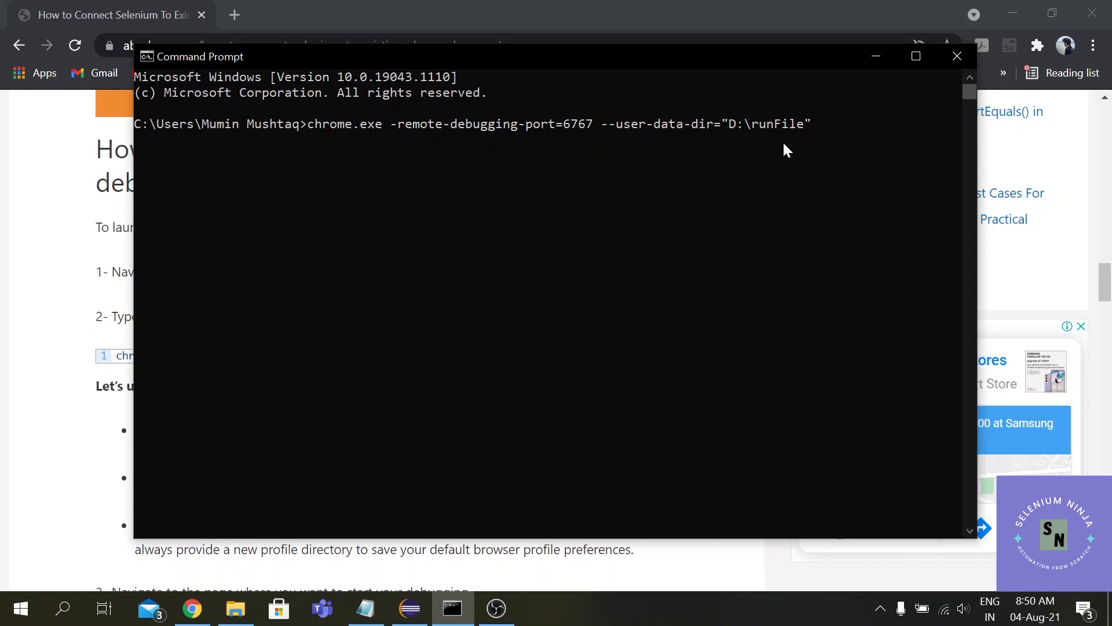
mouse_move(809, 142)
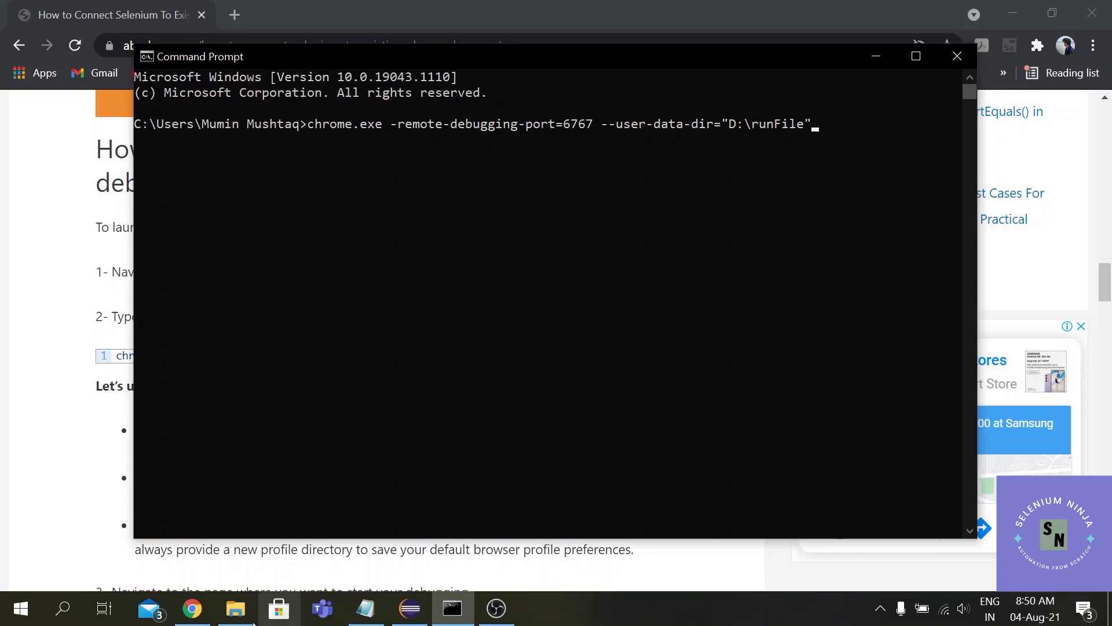
Change the --user-data-dir folder from runFile to test and launch the debugging Chrome.
left_click(235, 608)
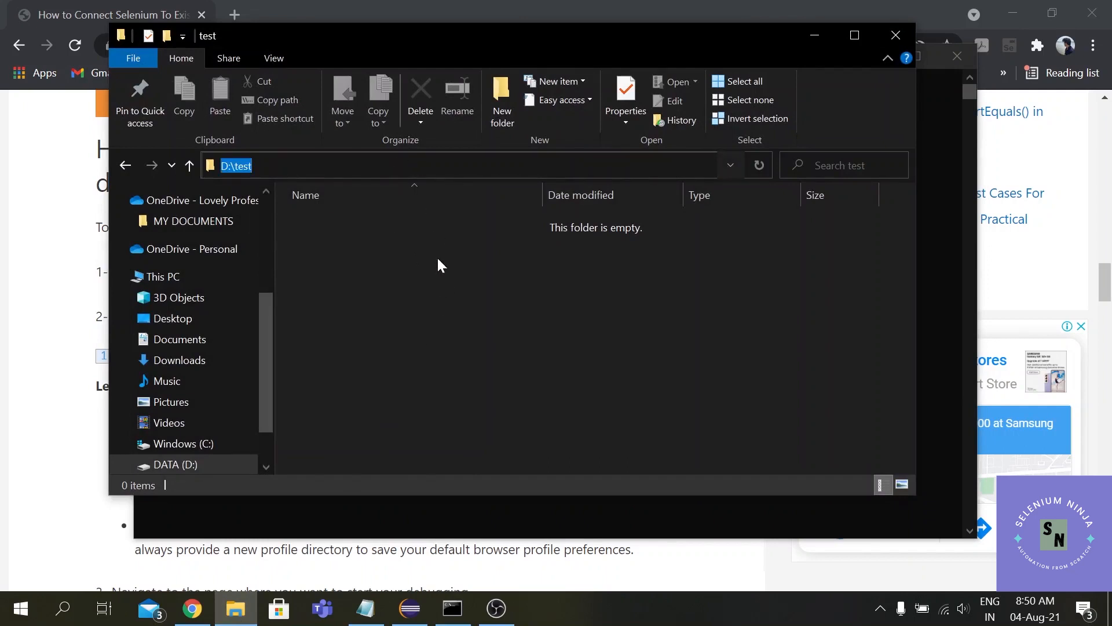
mouse_move(675, 318)
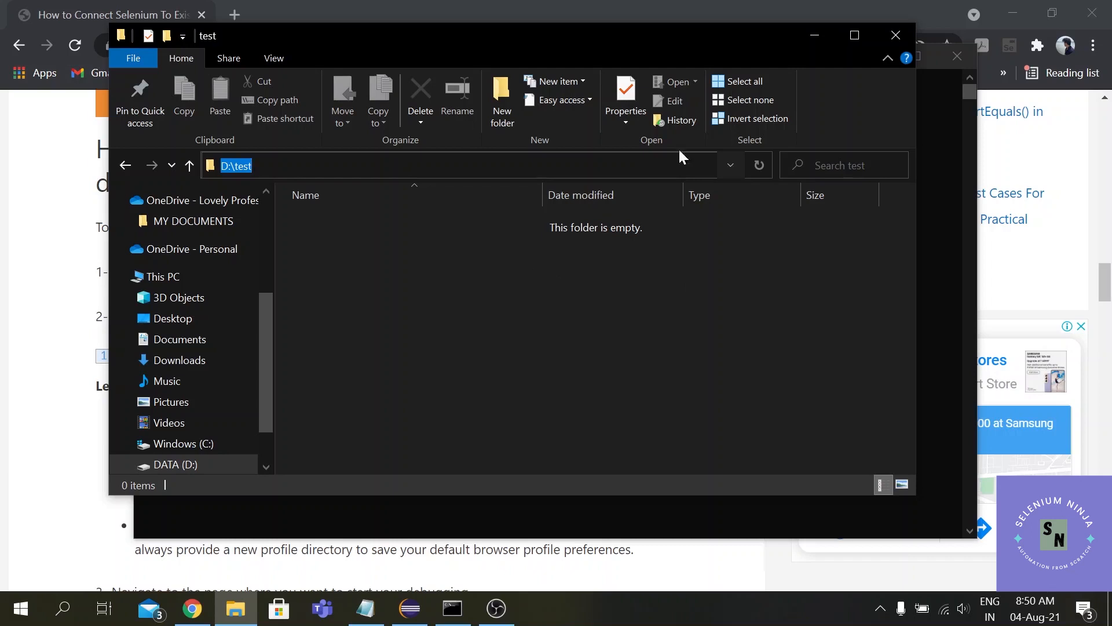
left_click(451, 608)
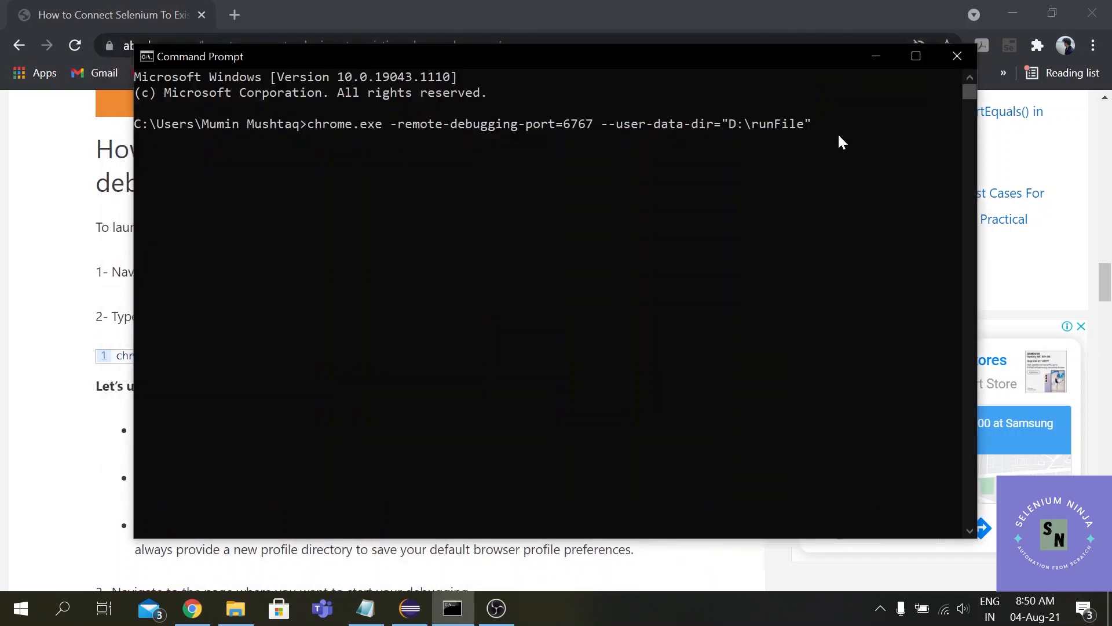
key("Backspace")
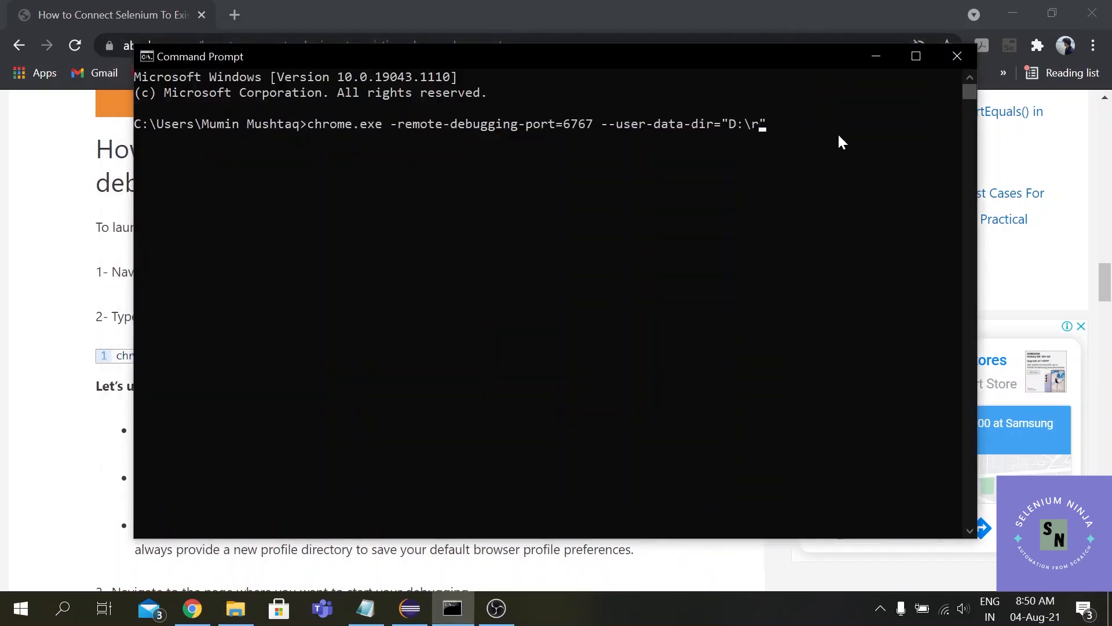
type("est")
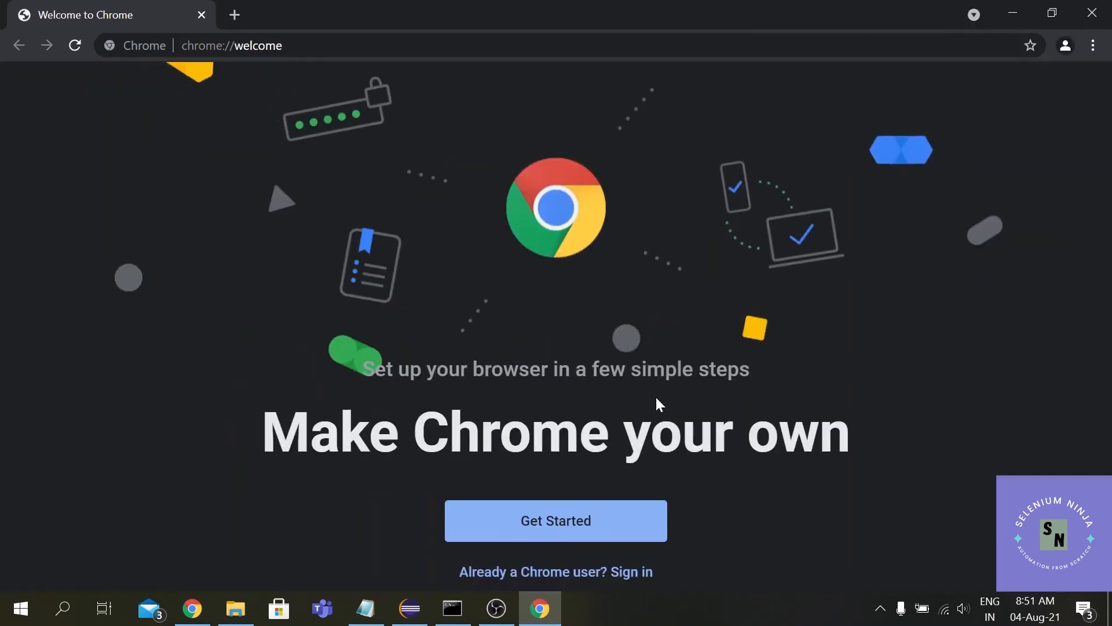
Finish Chrome's welcome setup keeping default bookmarks and background, declining sync sign-in.
left_click(555, 520)
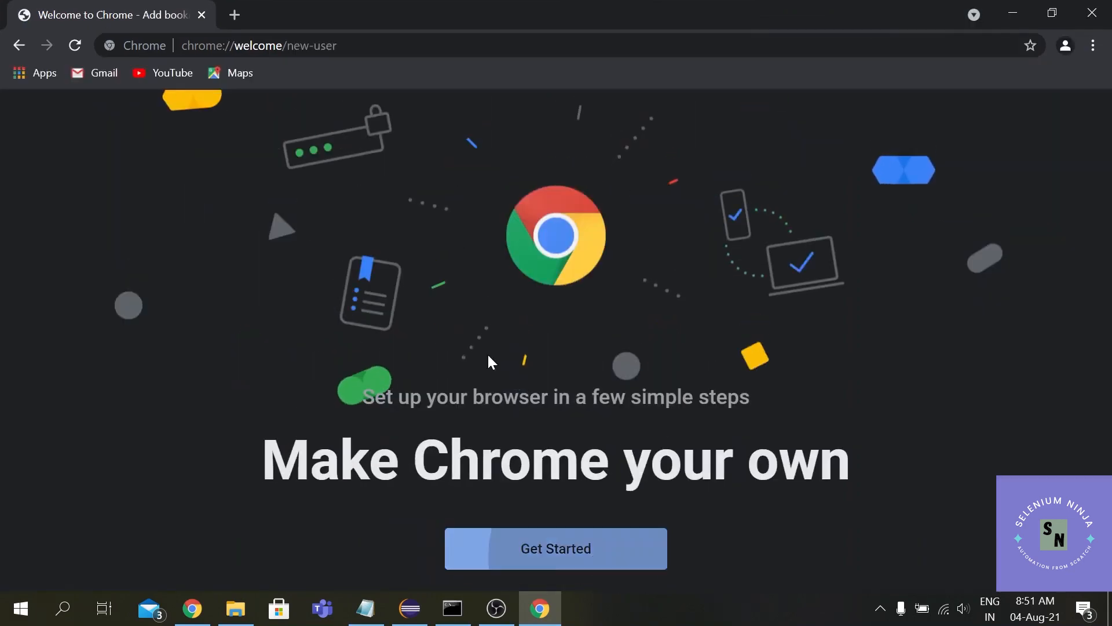
left_click(554, 548)
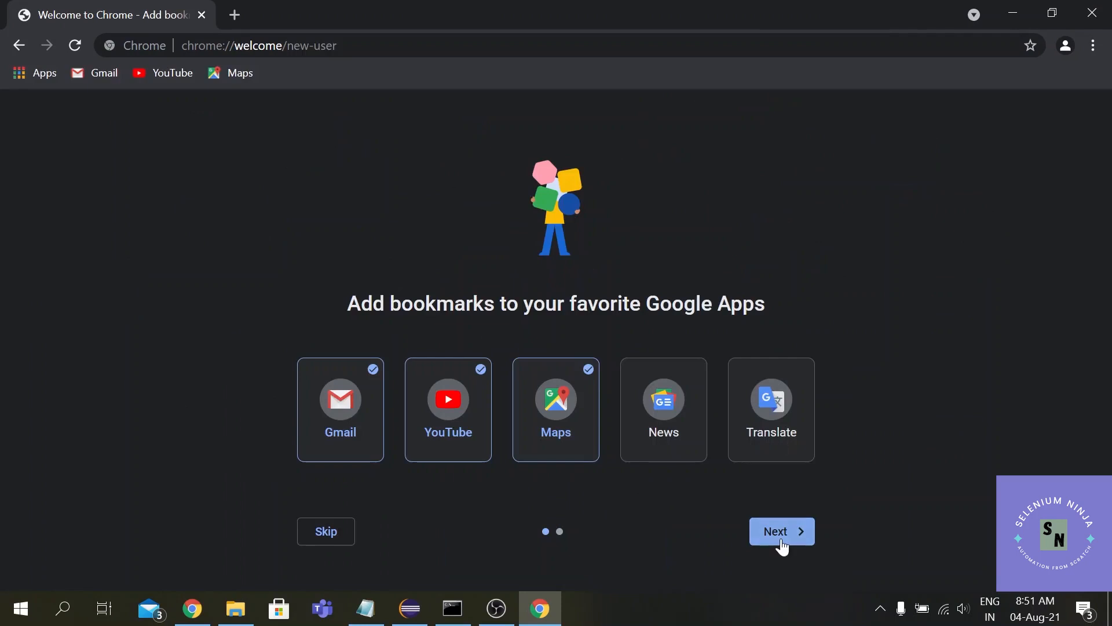
left_click(781, 530)
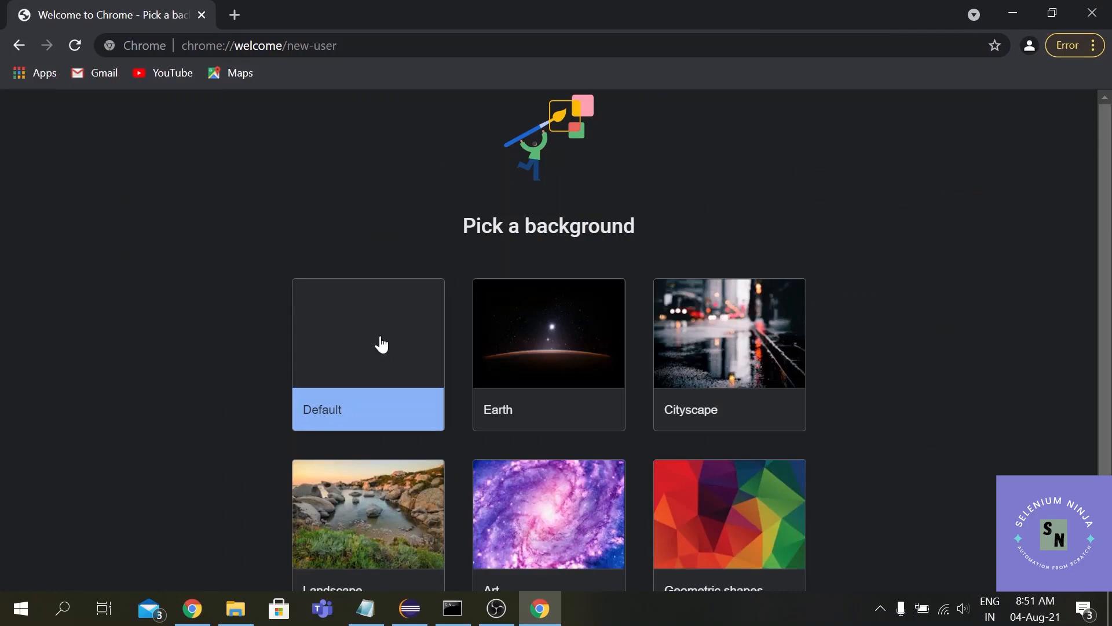
mouse_move(353, 439)
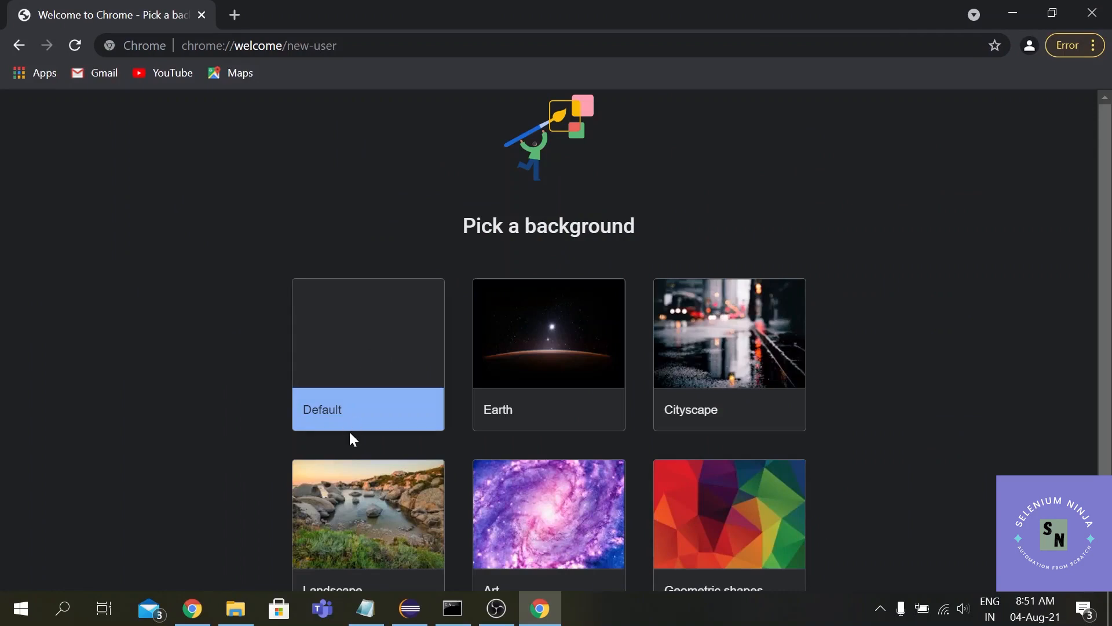
mouse_move(358, 416)
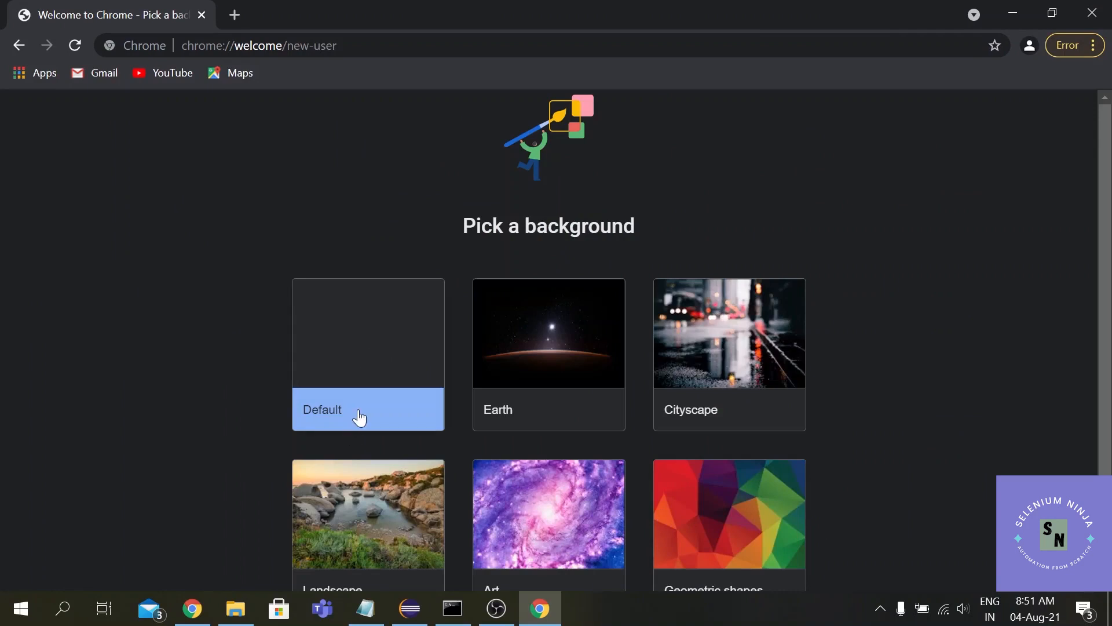
scroll("down", 3)
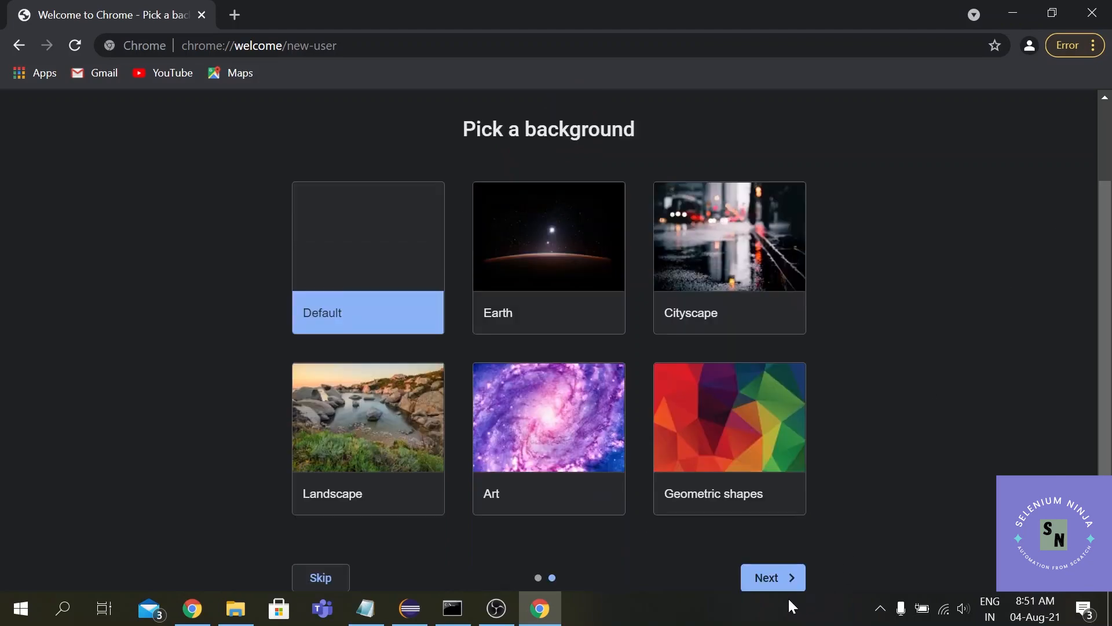
left_click(771, 577)
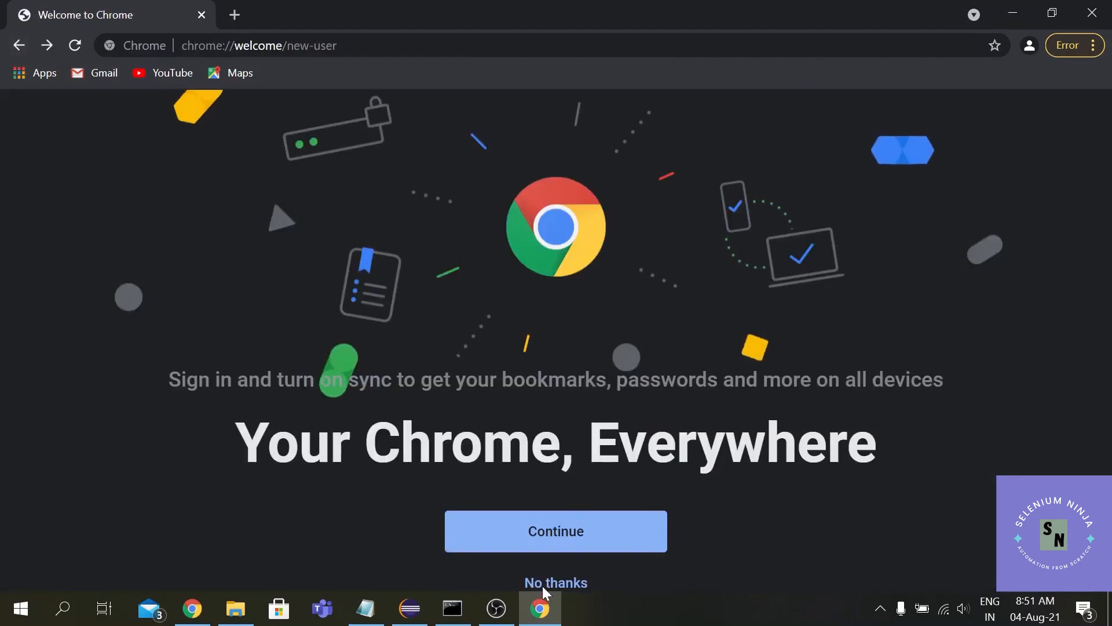
left_click(554, 583)
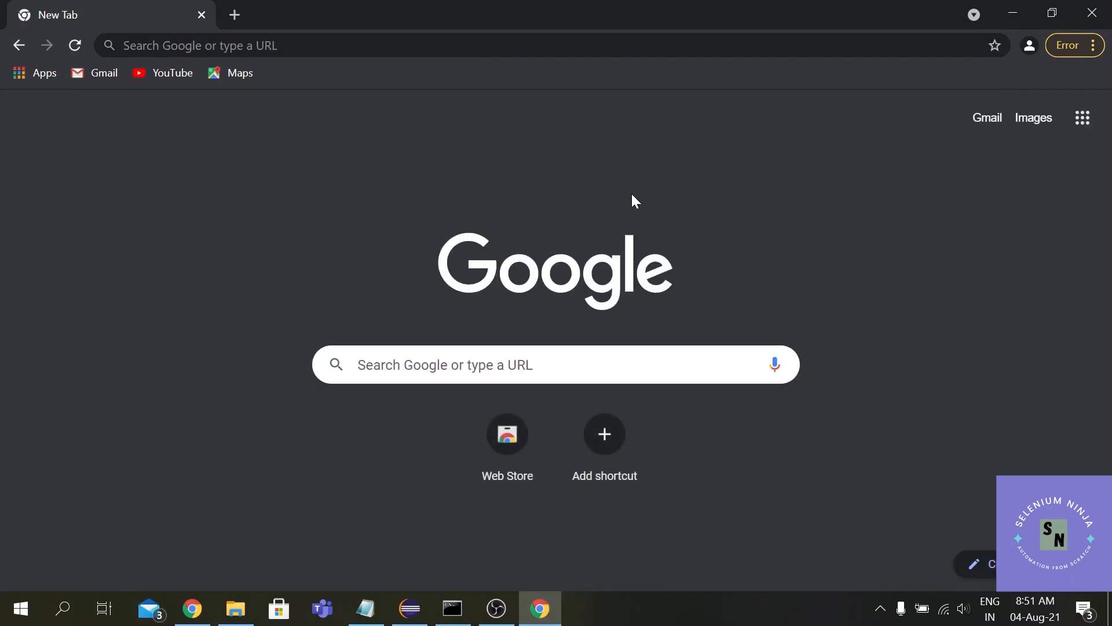
mouse_move(808, 149)
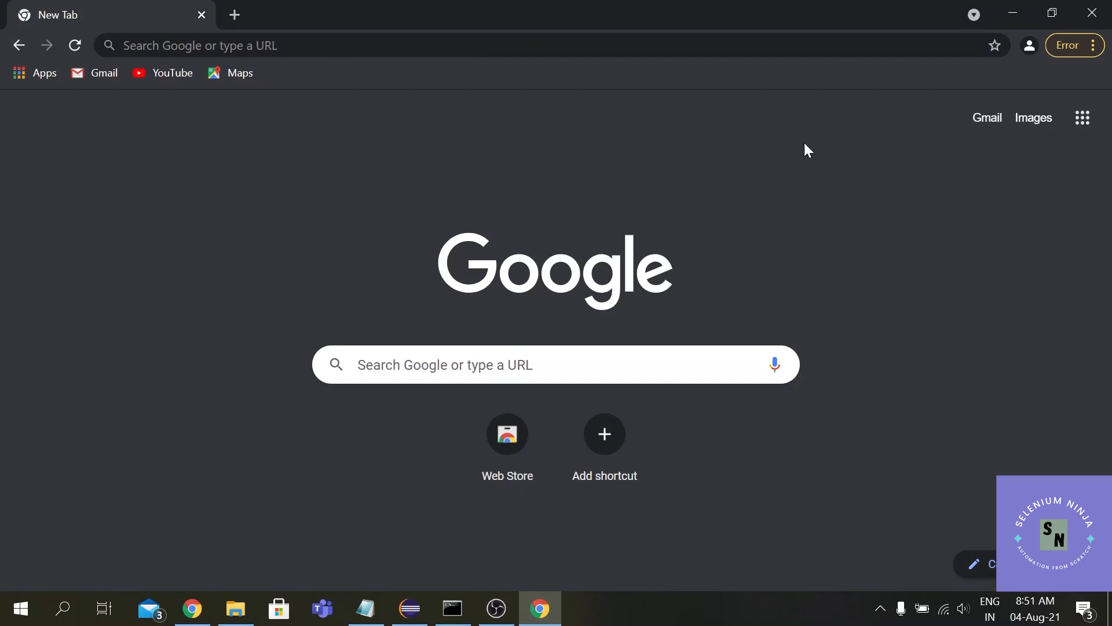
mouse_move(387, 131)
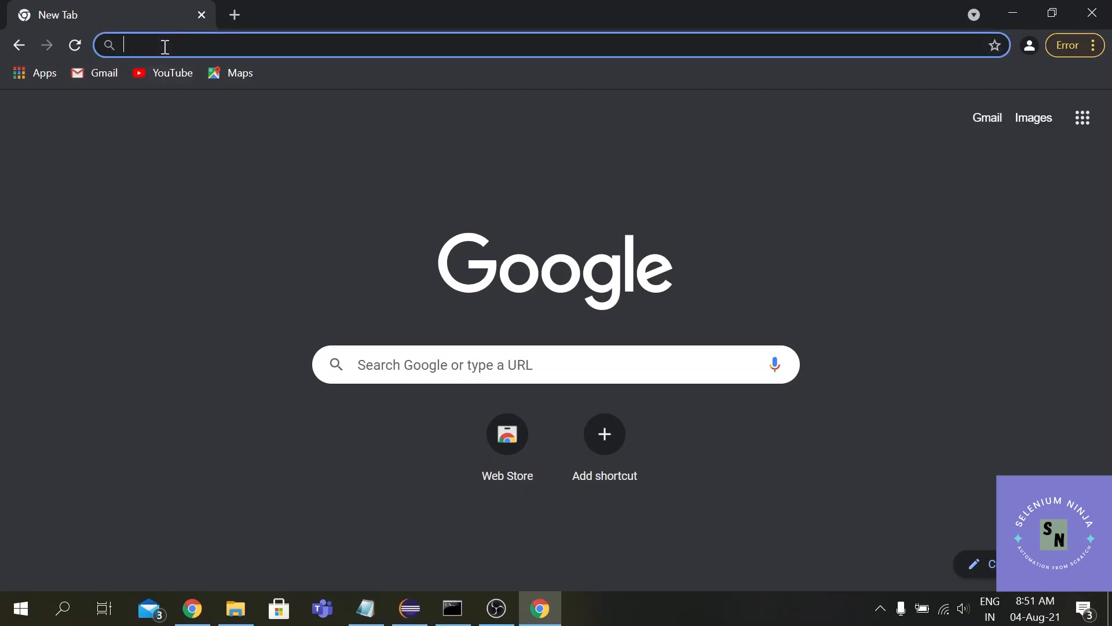
Search 'facebook', load the Facebook login page and switch it to English (UK).
type("f")
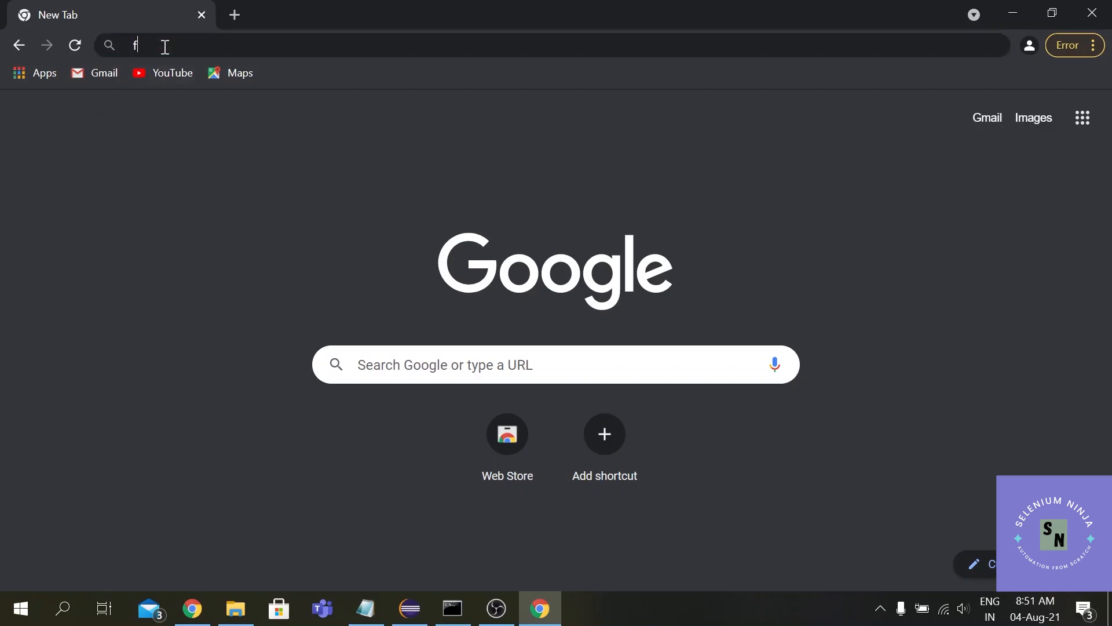
type("facebook")
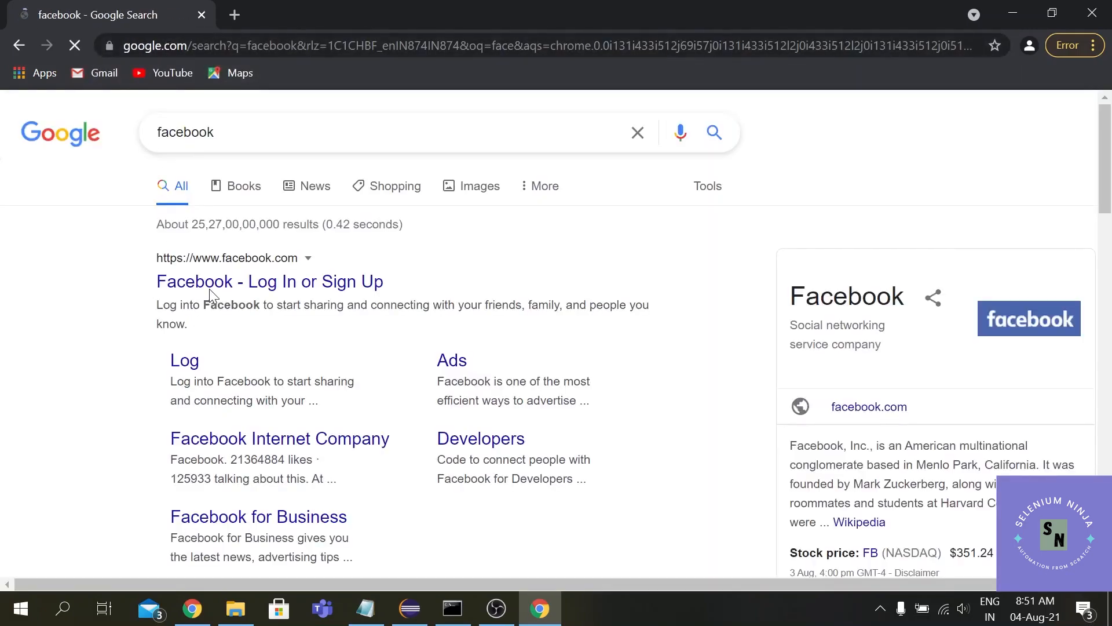
left_click(270, 280)
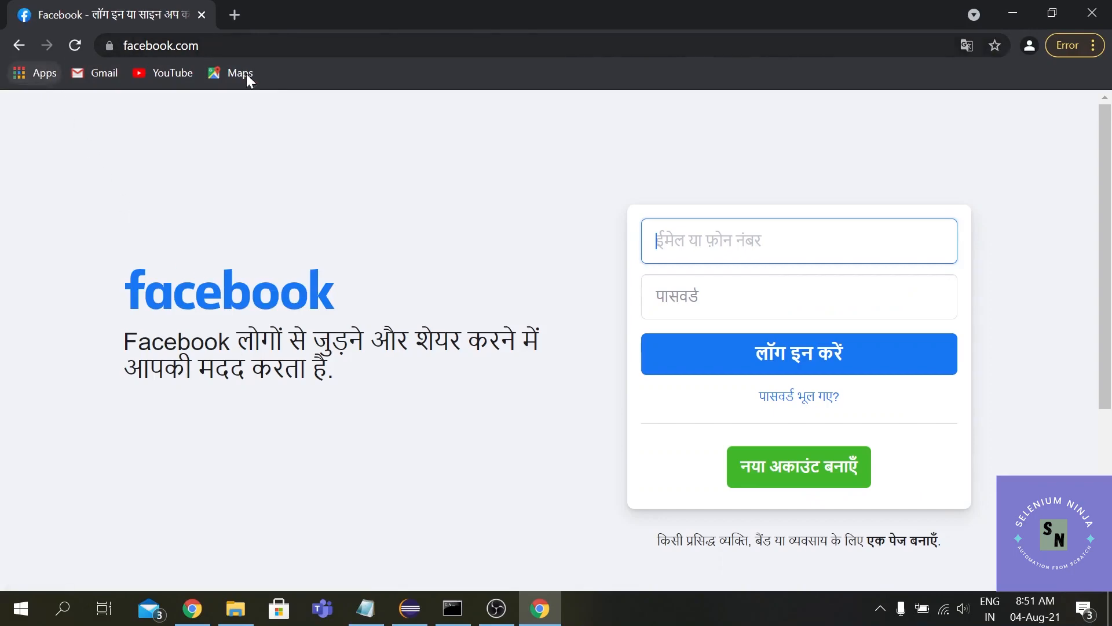
scroll("down", 3)
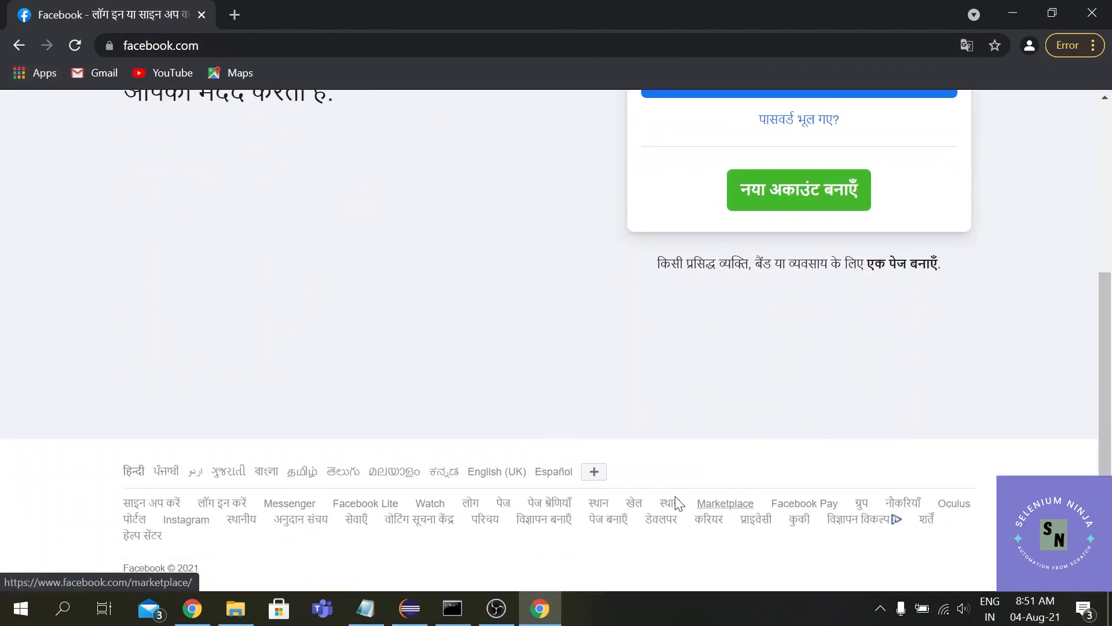
left_click(496, 471)
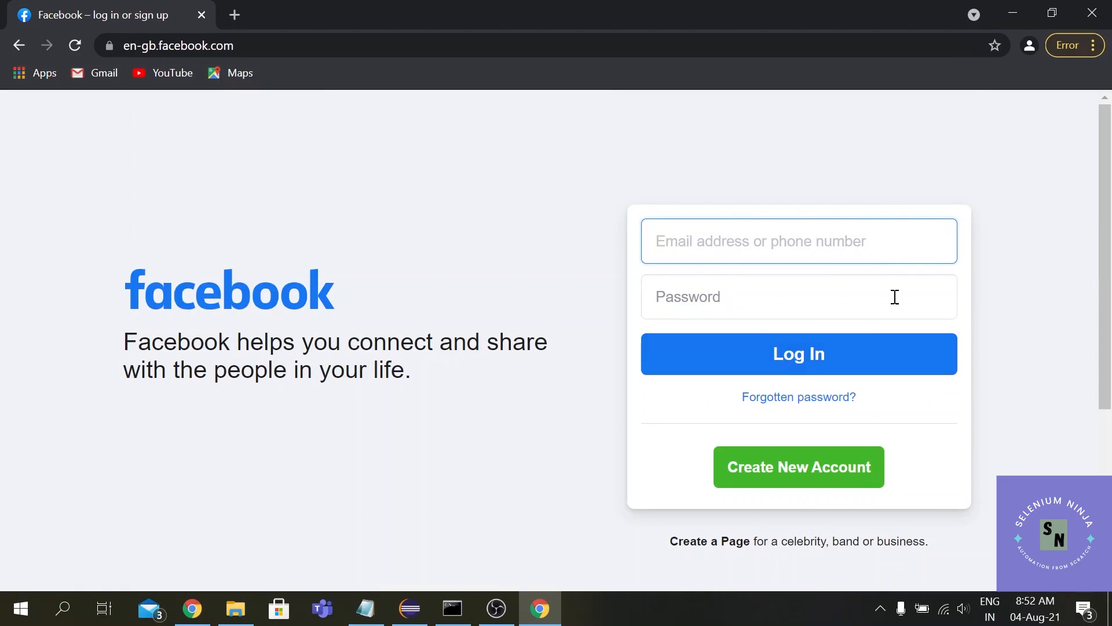
left_click(409, 609)
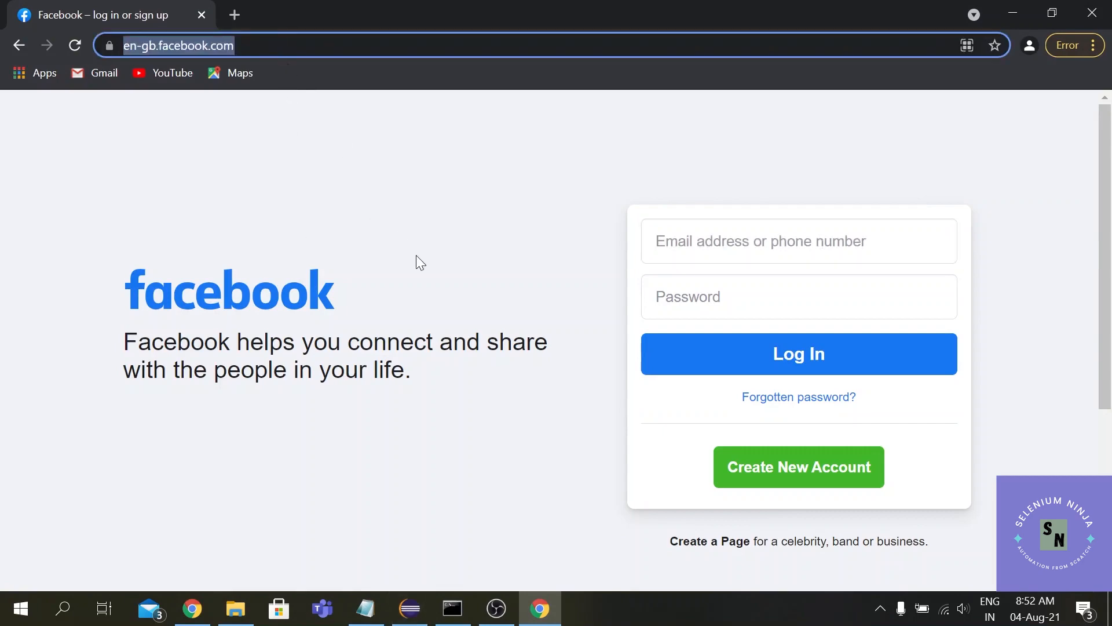
left_click(409, 608)
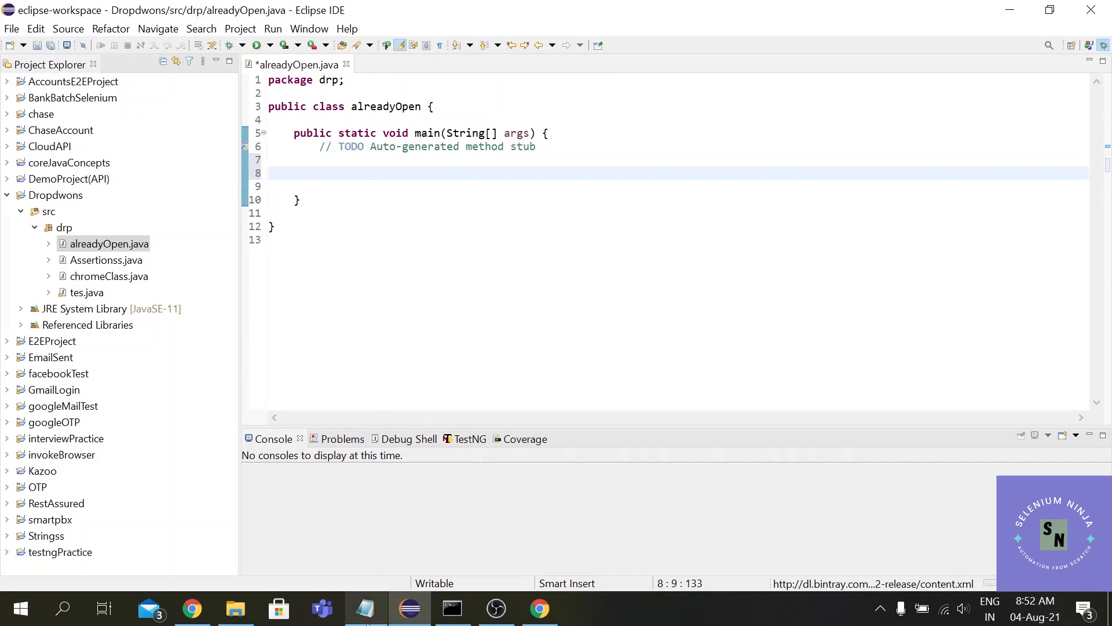
Write ChromeOptions options = new ChromeOptions(); after the System.setProperty line.
left_click(364, 608)
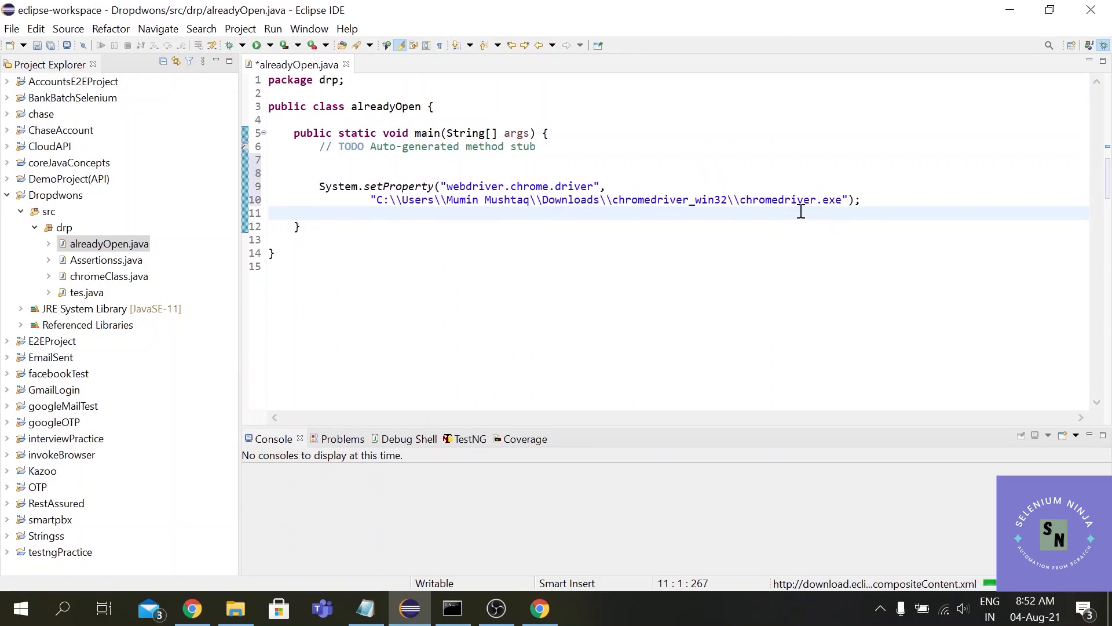
mouse_move(803, 210)
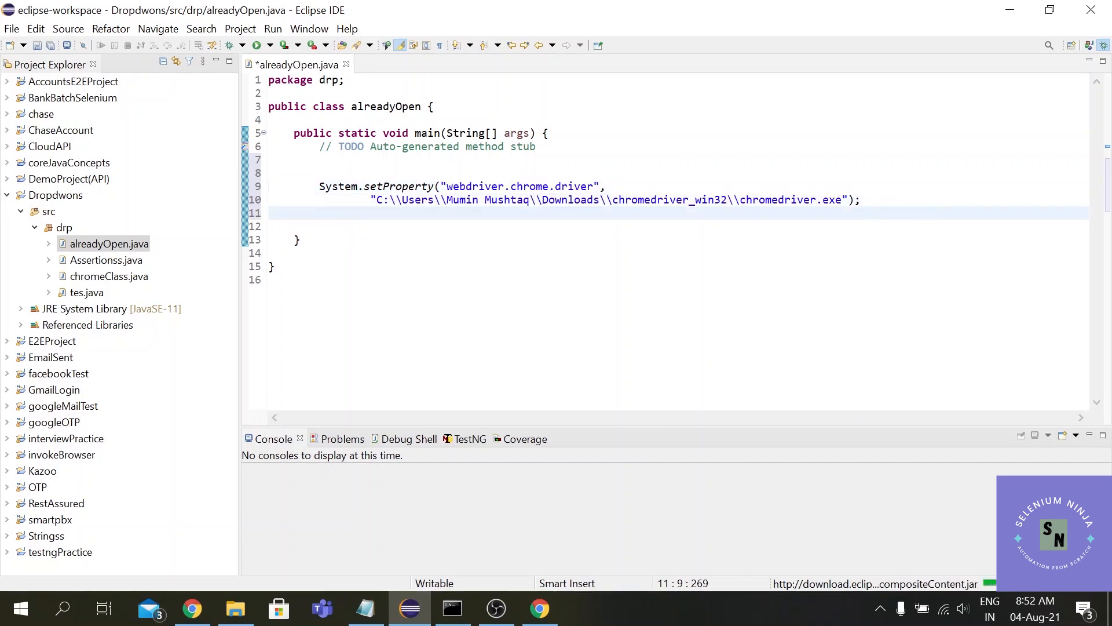
type("Cgi")
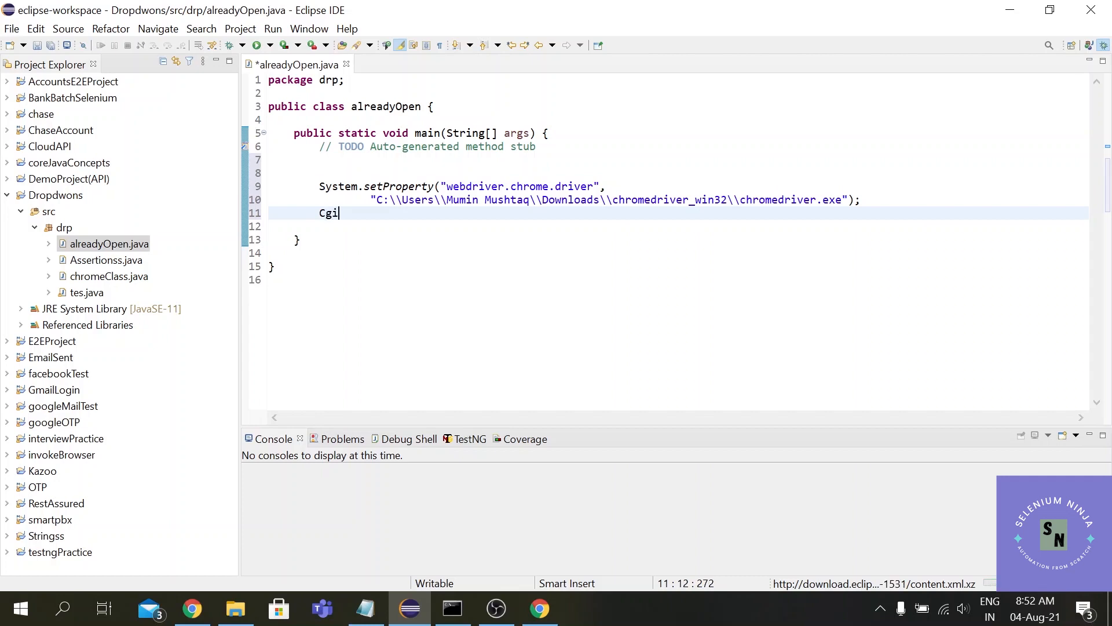
key("BackSpace")
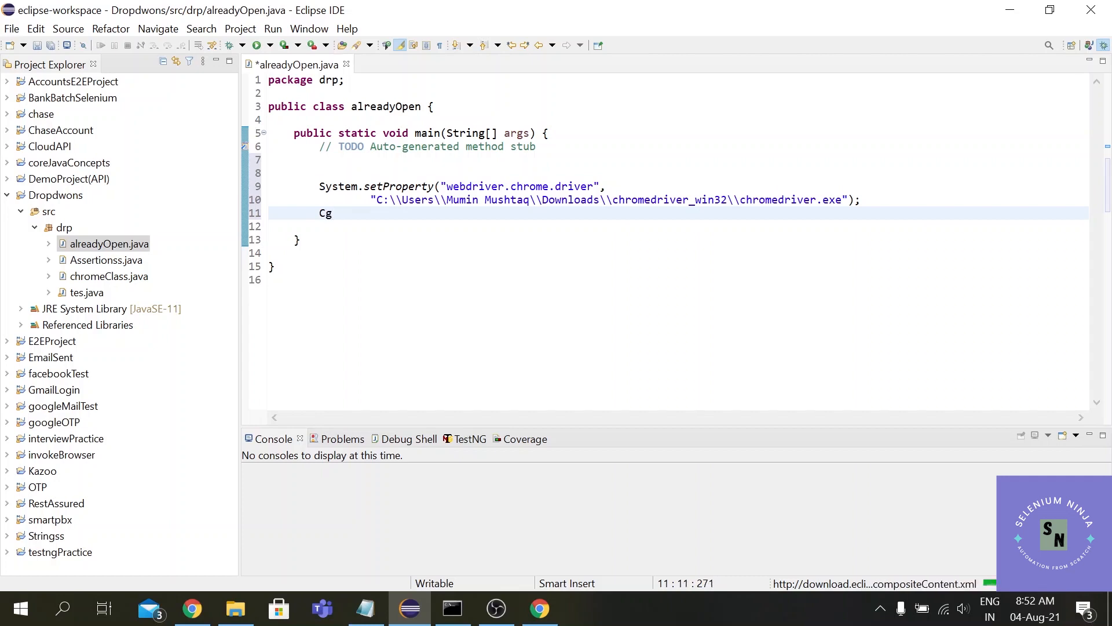
type("Chrome")
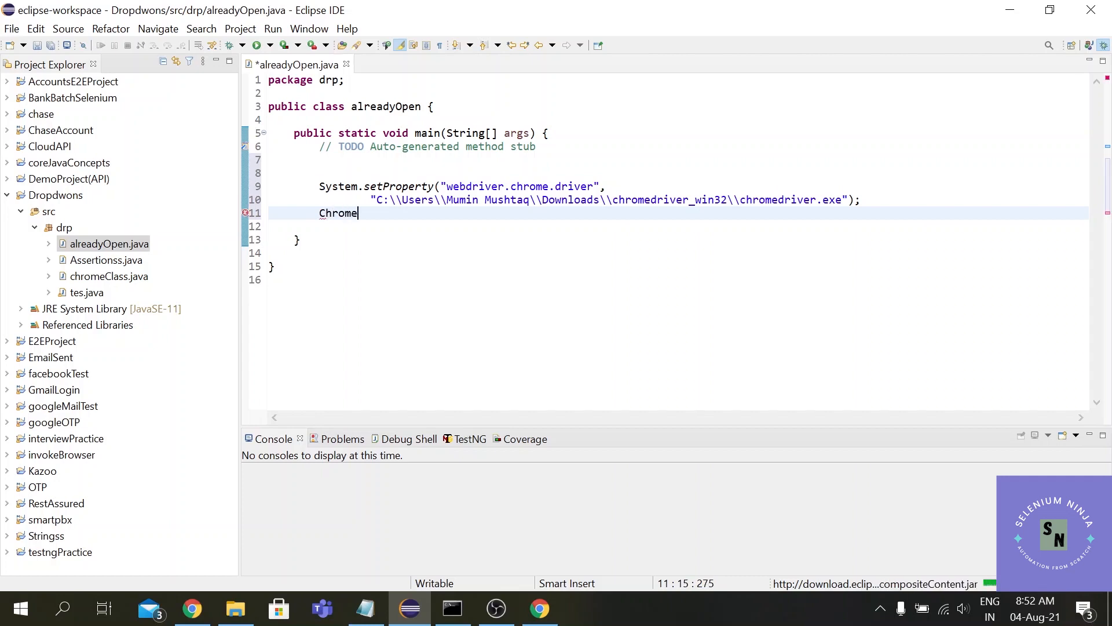
type("Options")
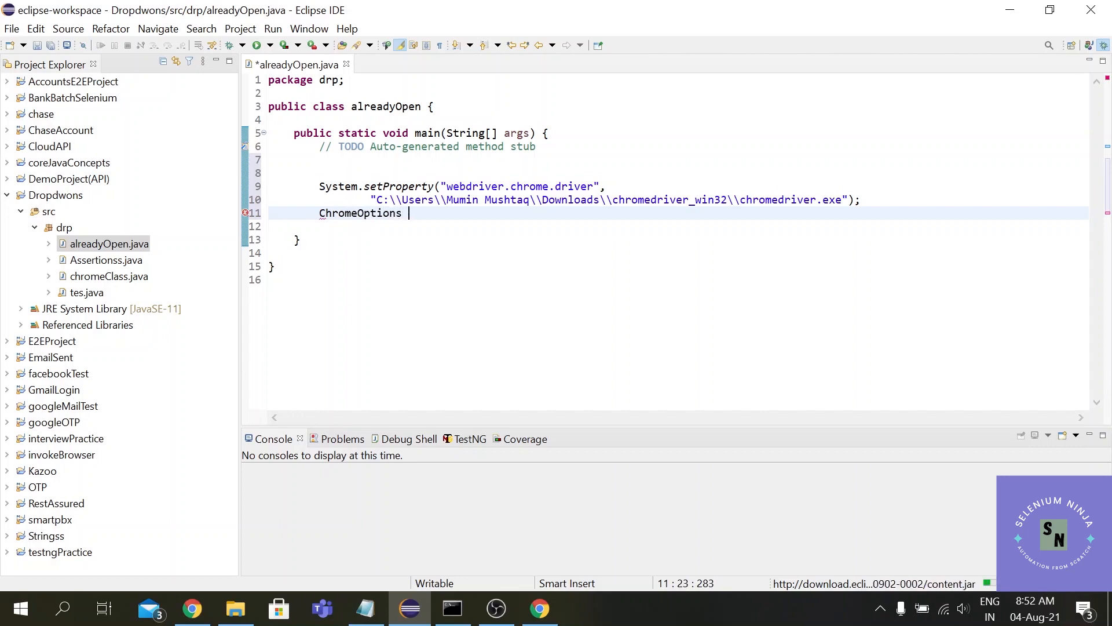
type("options = ne")
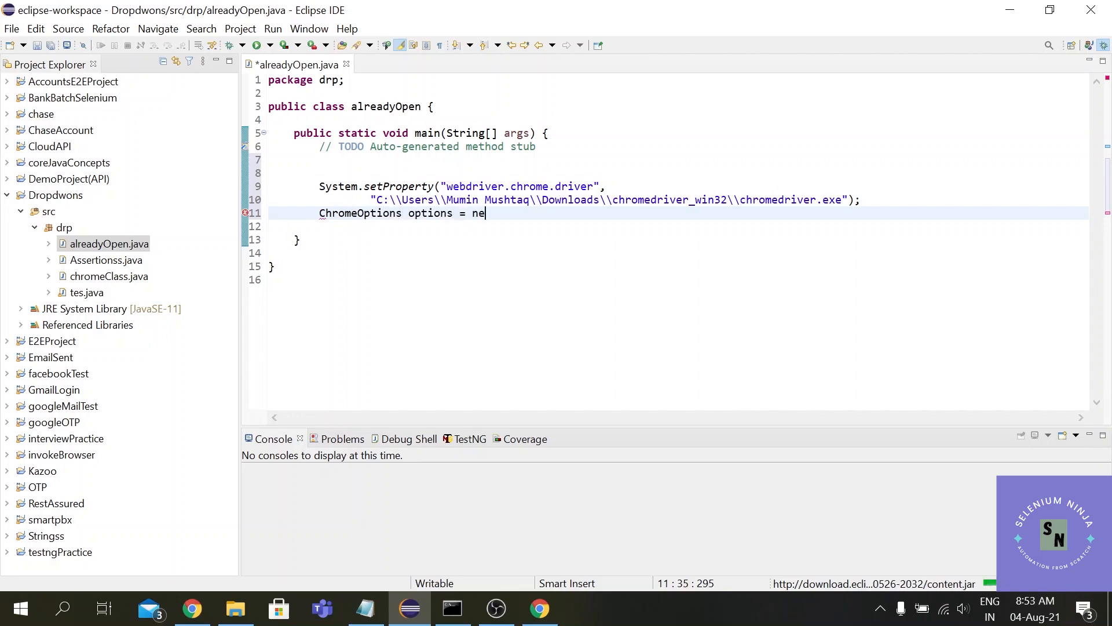
type("w")
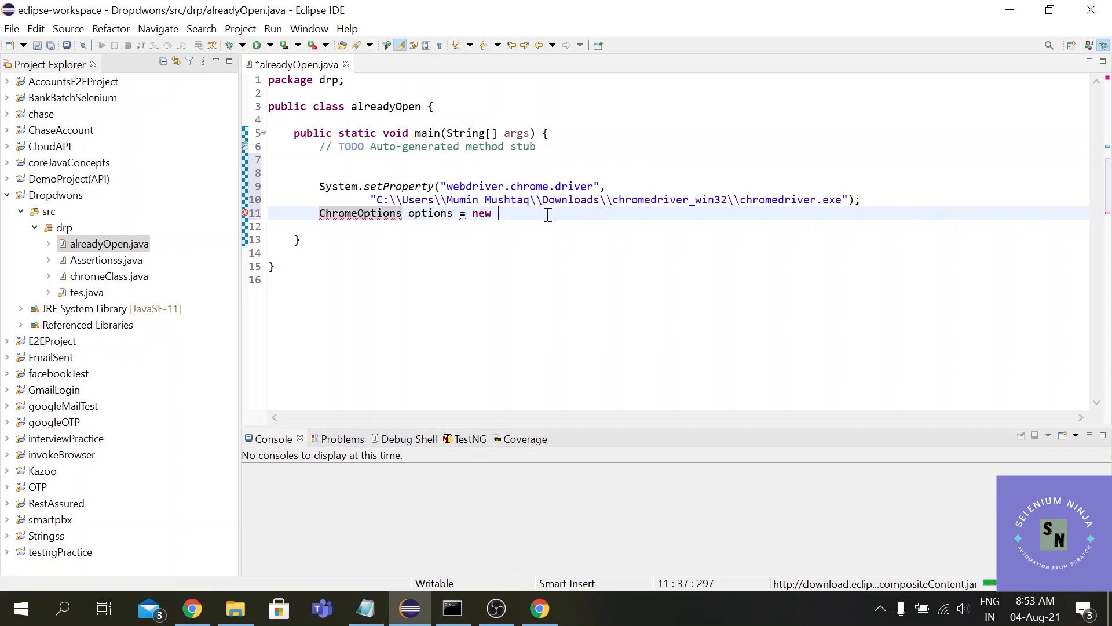
type("ChromeOptions();")
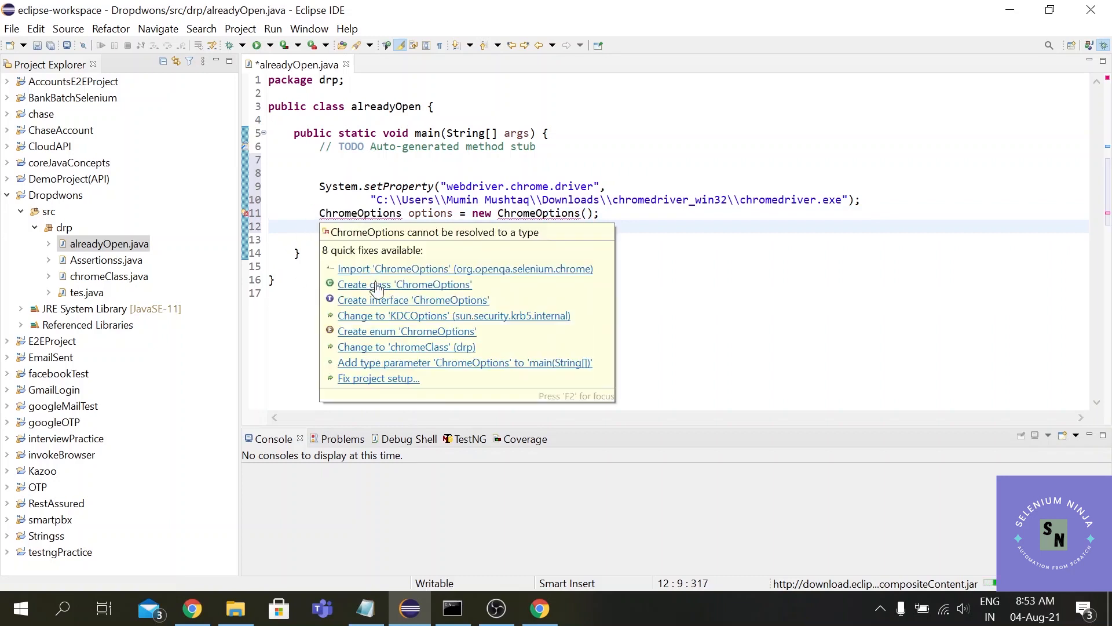
Import ChromeOptions via quick fix and begin an options.setExperimentalOption call.
left_click(463, 268)
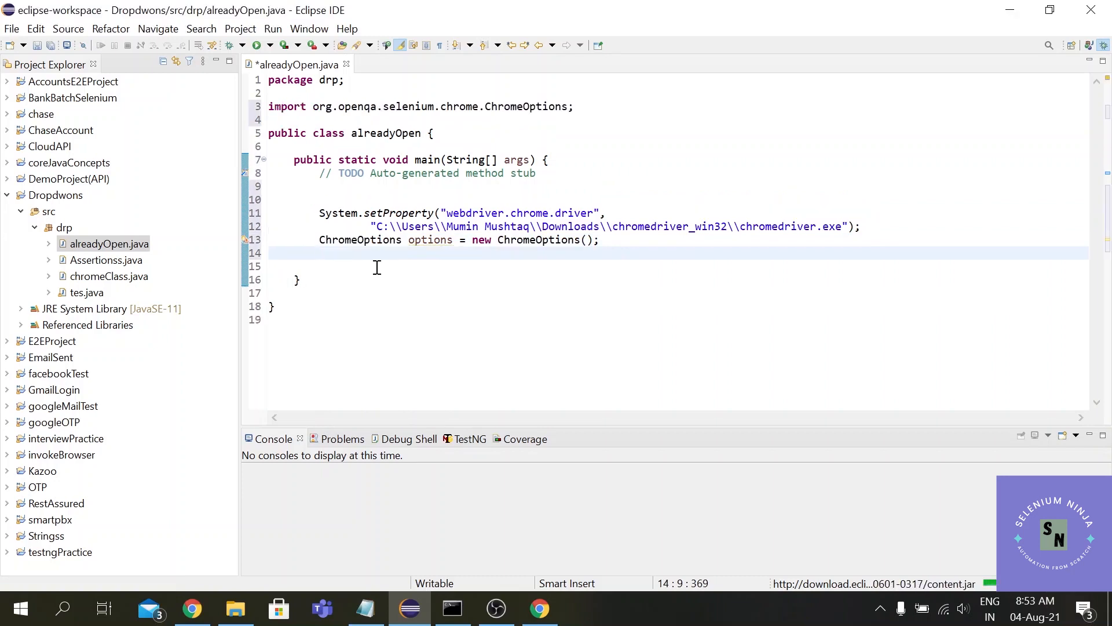
type("o")
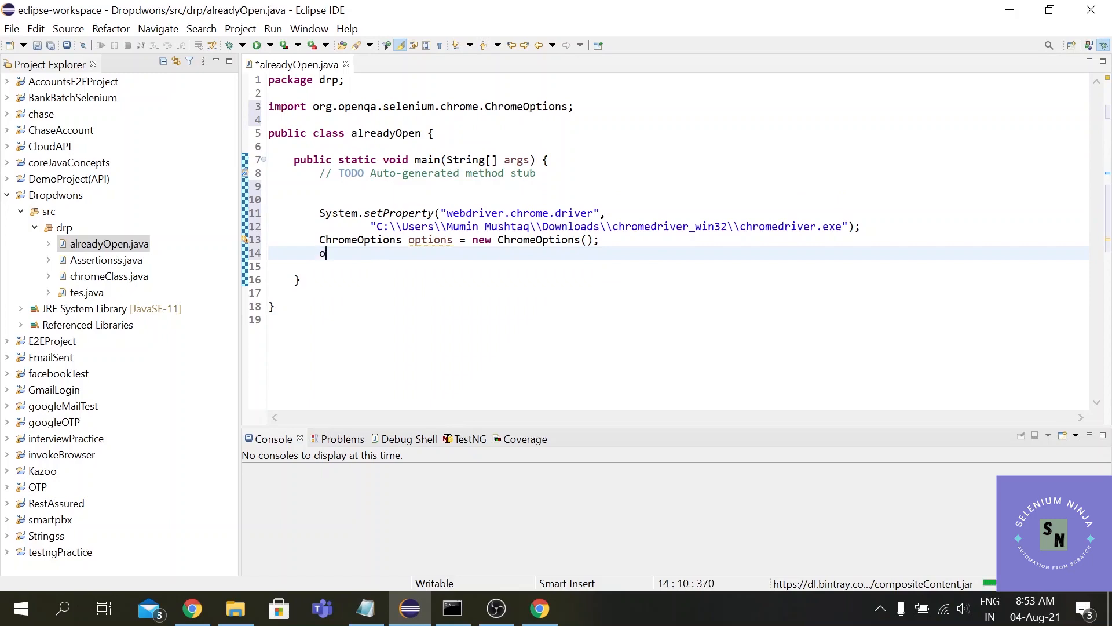
type("ptions")
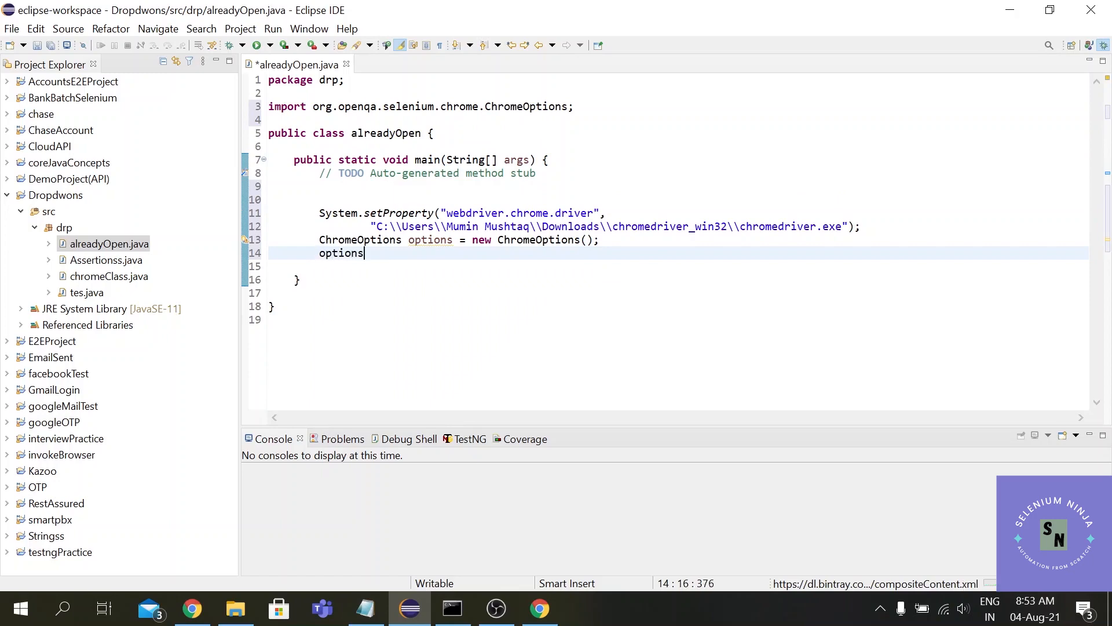
type(".sete")
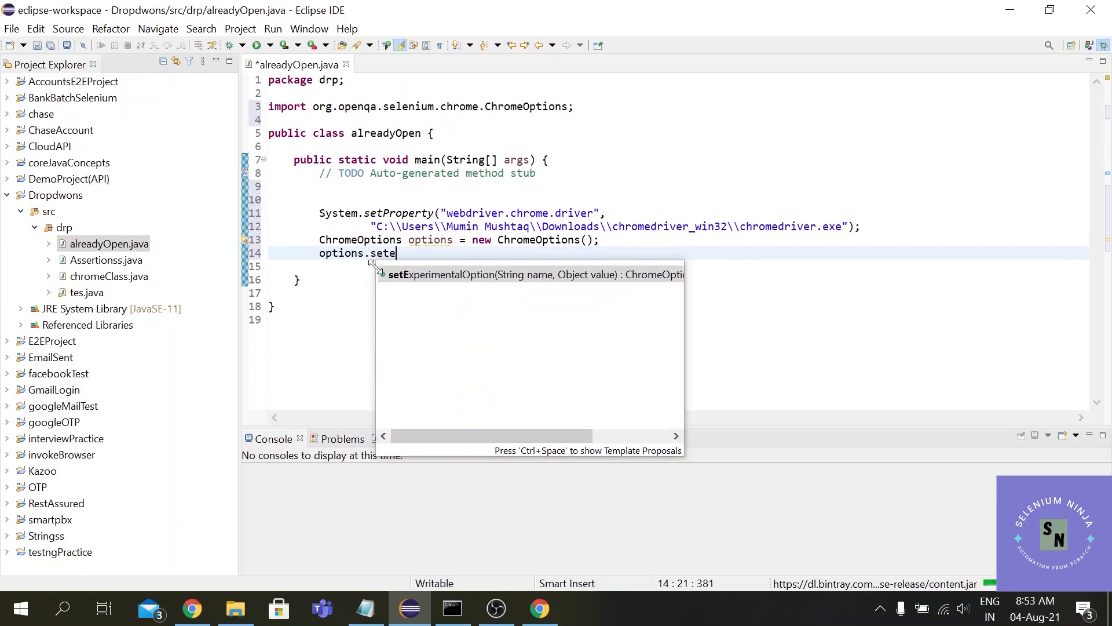
left_click(531, 274)
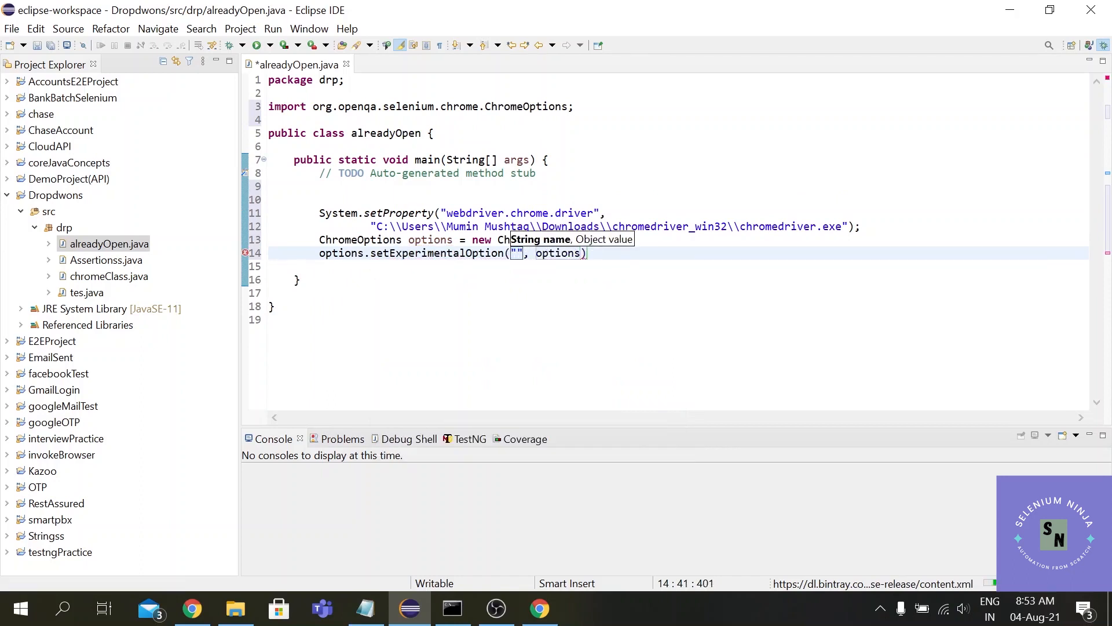
Fill the option as "debuggerAddress" with a partly typed "localhost:" value.
type("debuggerAddress")
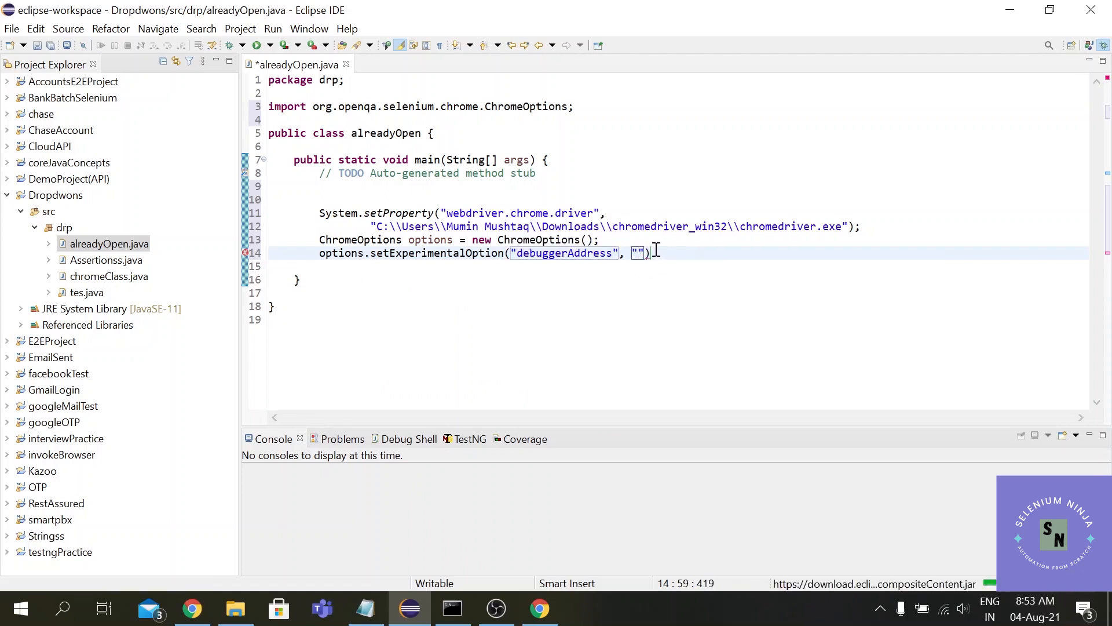
type("localhost:")
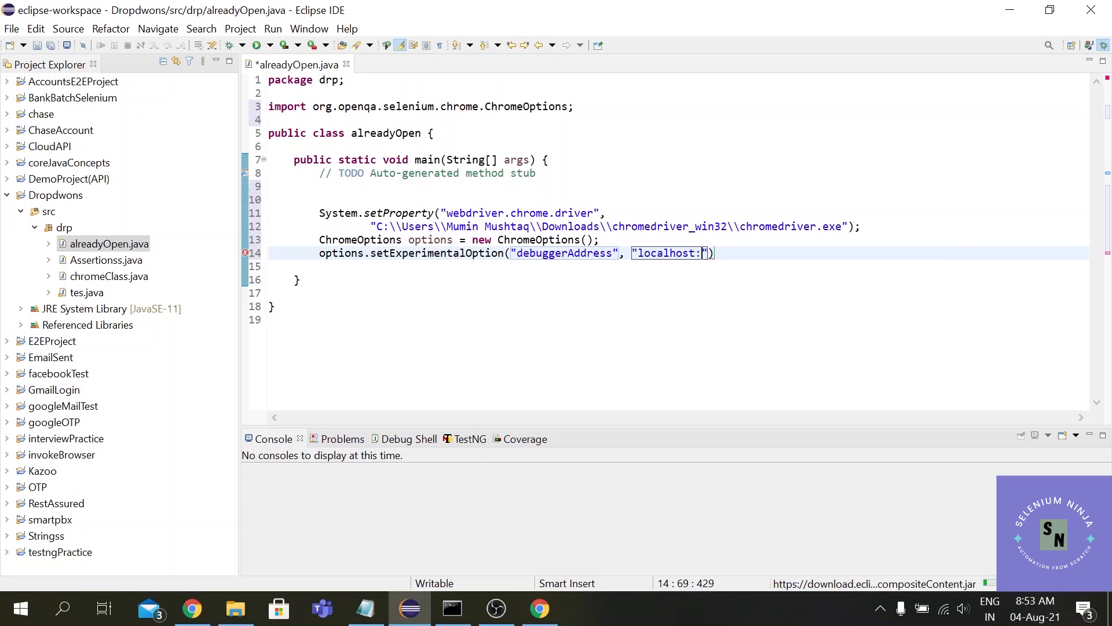
left_click(539, 608)
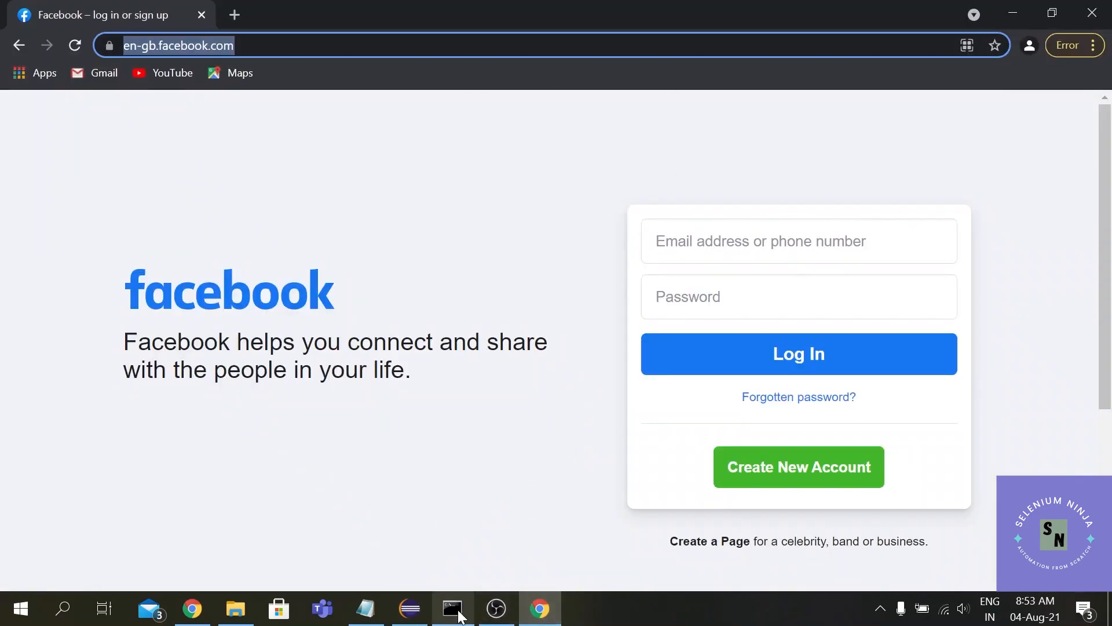
Check the Command Prompt launch command for its remote debugging port 6767.
left_click(452, 608)
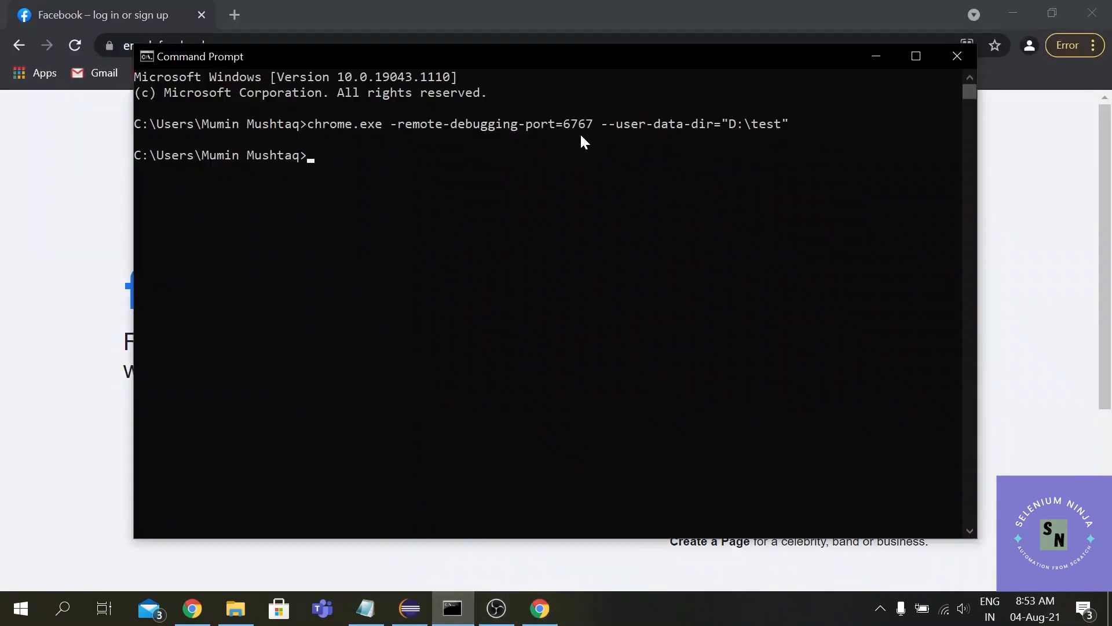
double_click(577, 124)
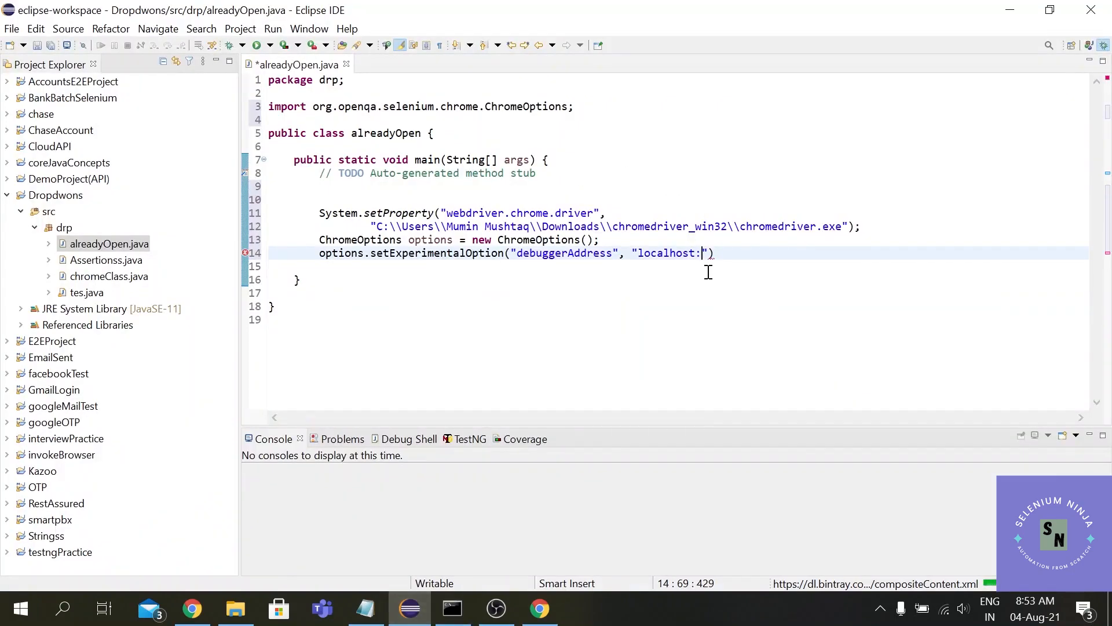
Complete the address as localhost:6767 and add WebDriver driver = new ChromeDriver(options);.
type("6767")
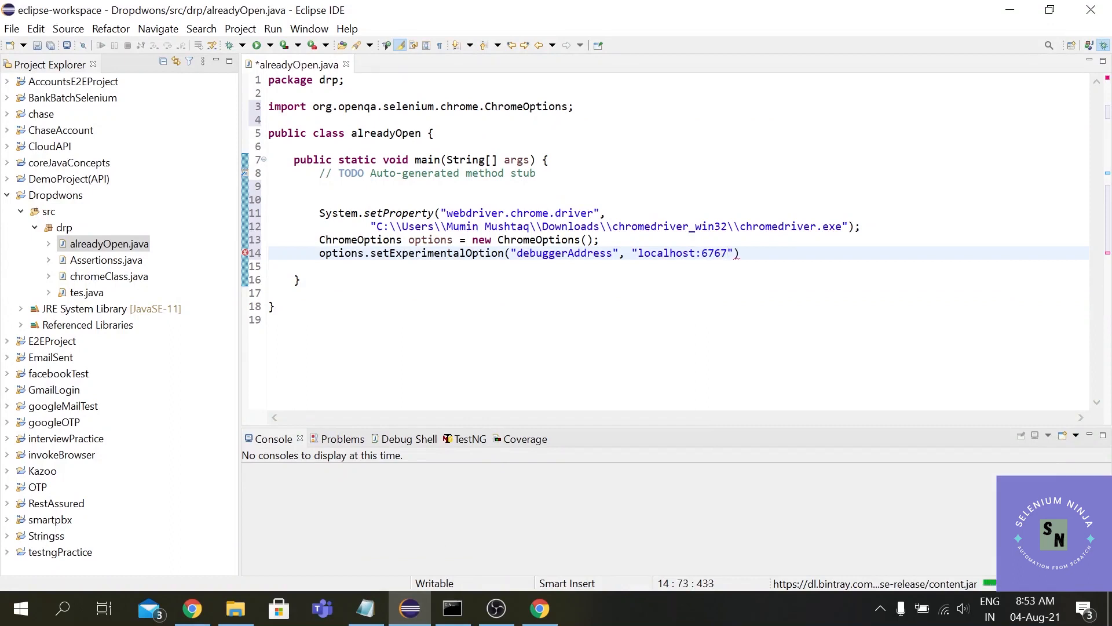
type(";")
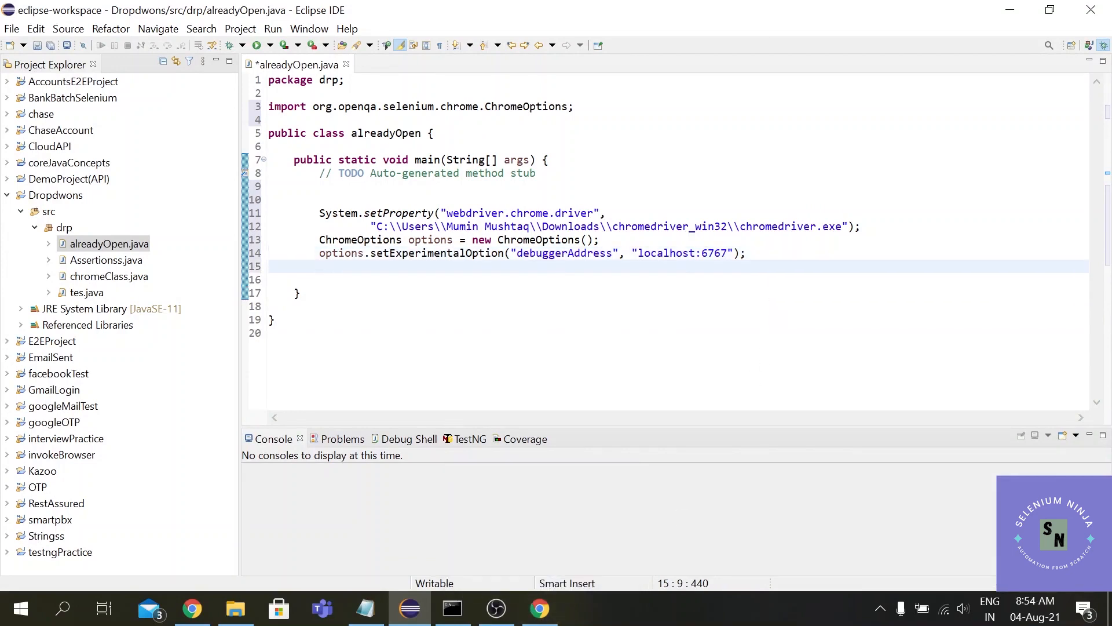
mouse_move(324, 608)
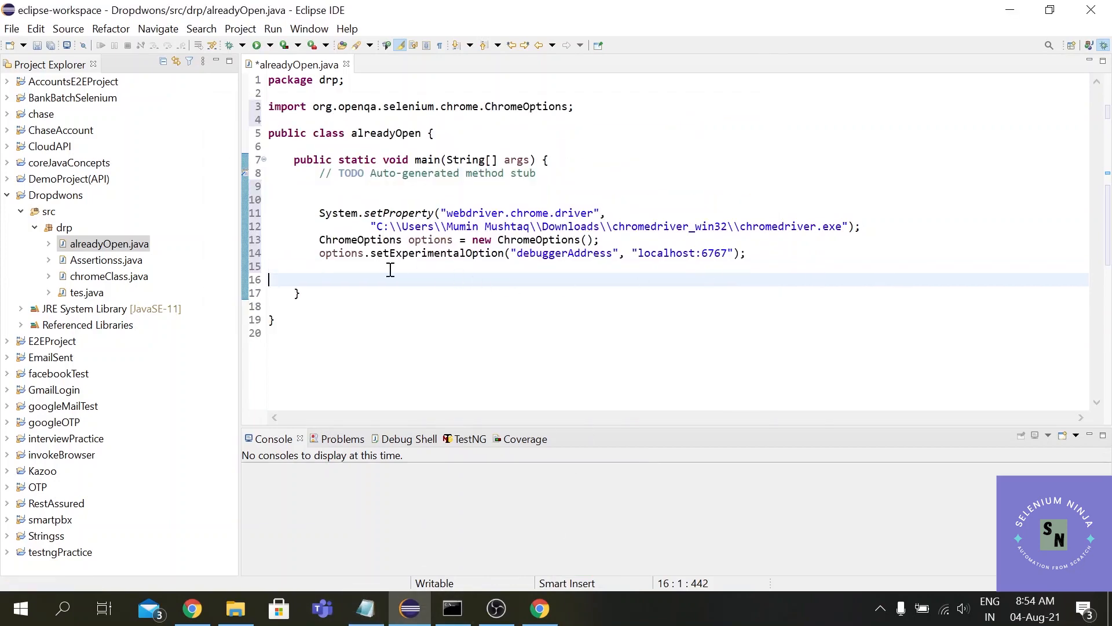
type("WebDriver driver = new ChromeDriver();")
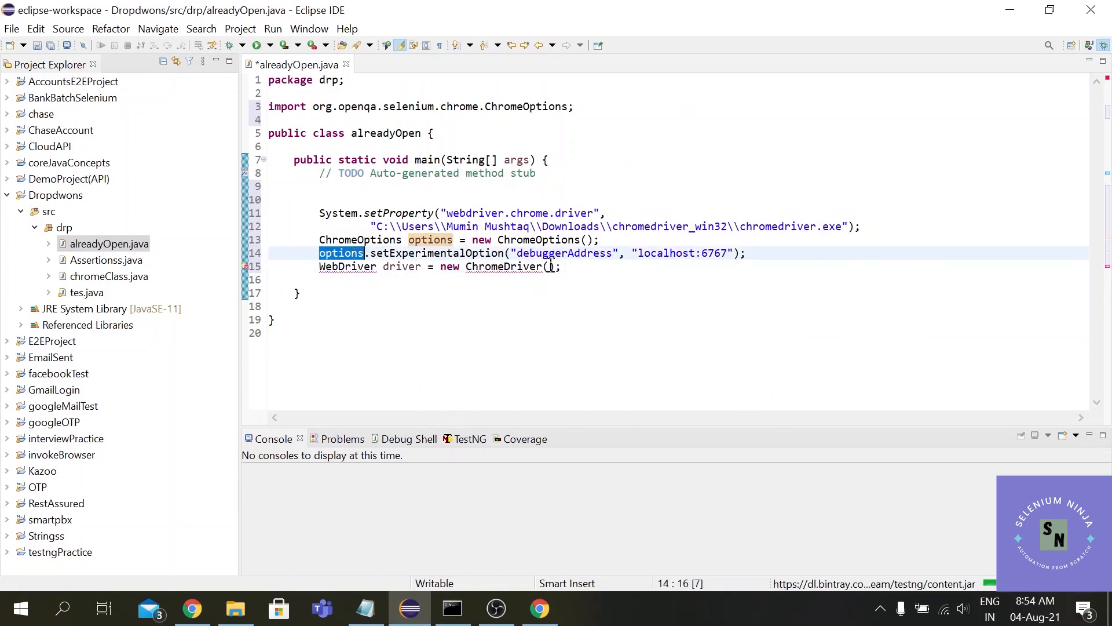
type("options")
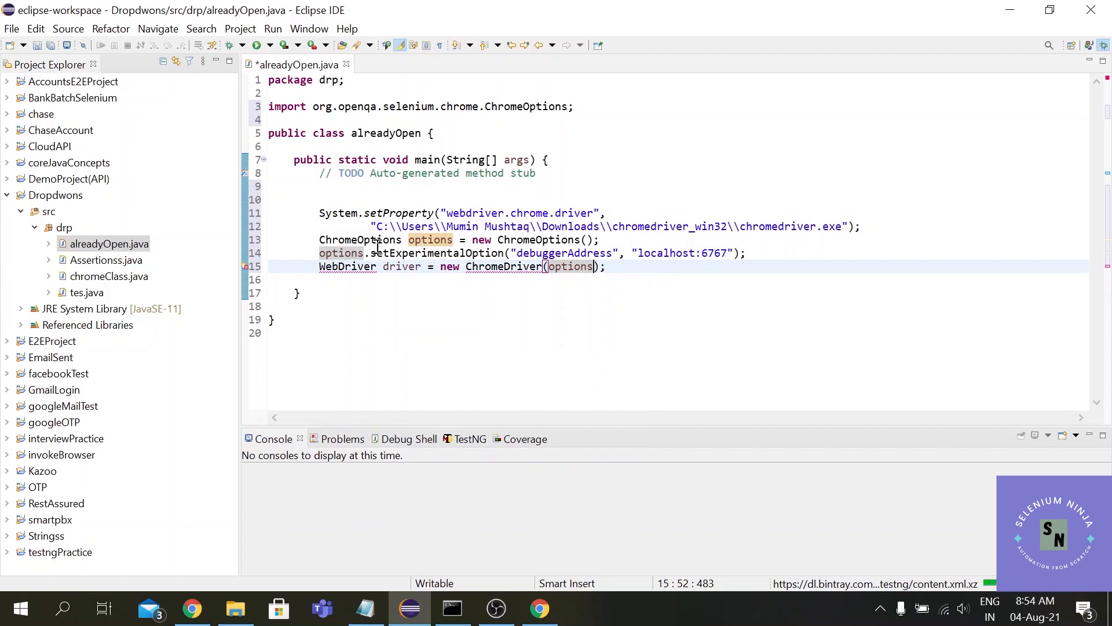
mouse_move(491, 268)
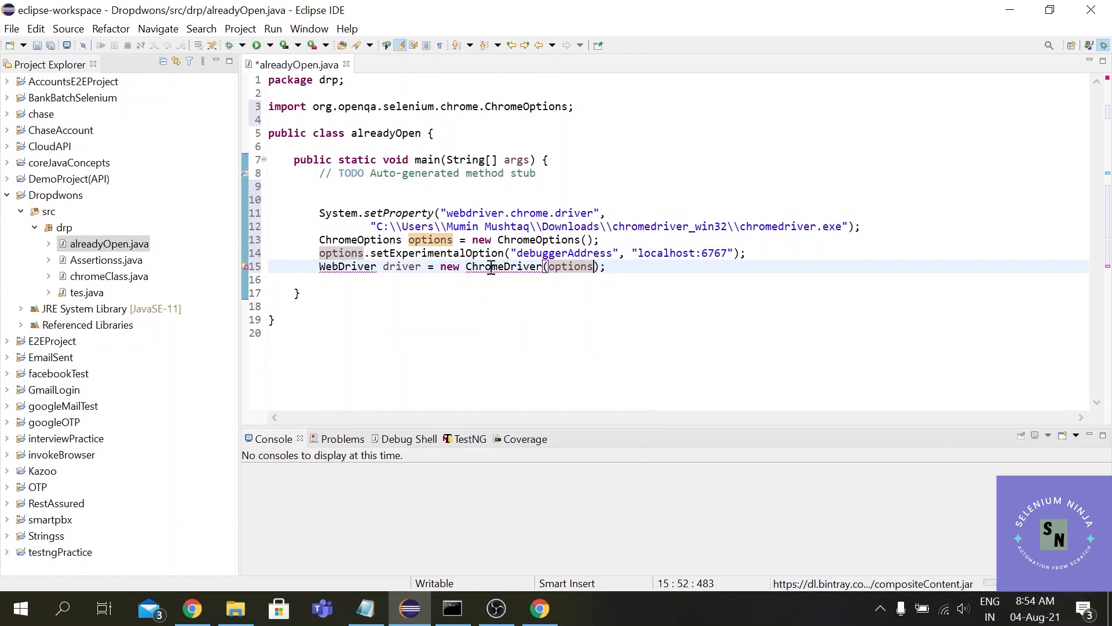
Import WebDriver and ChromeDriver via quick fix, then return to the Facebook browser.
left_click(505, 267)
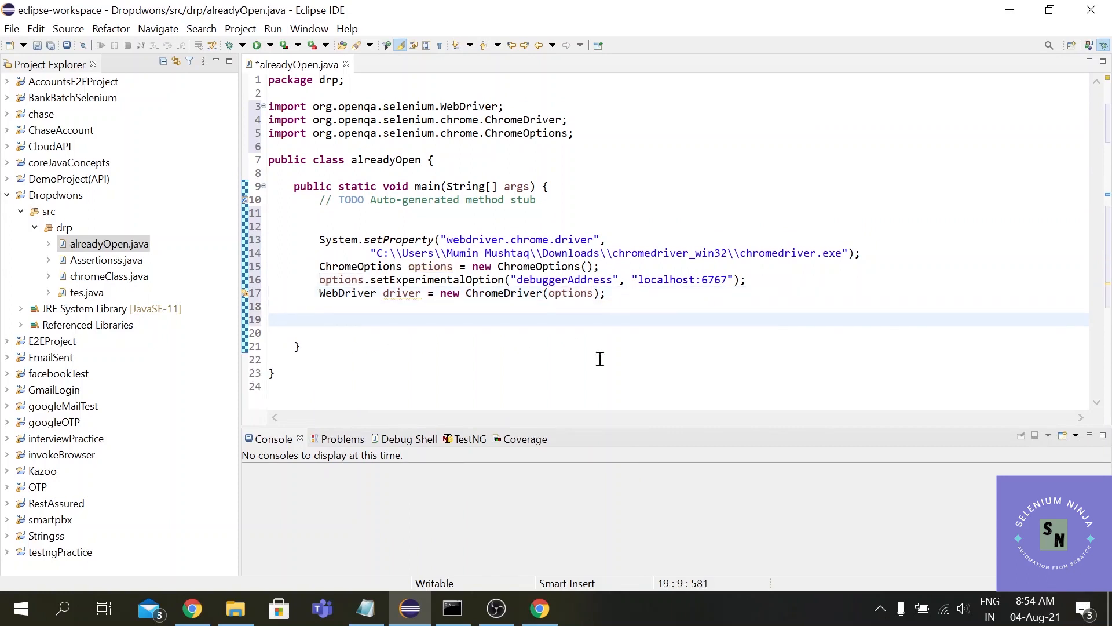
left_click(538, 608)
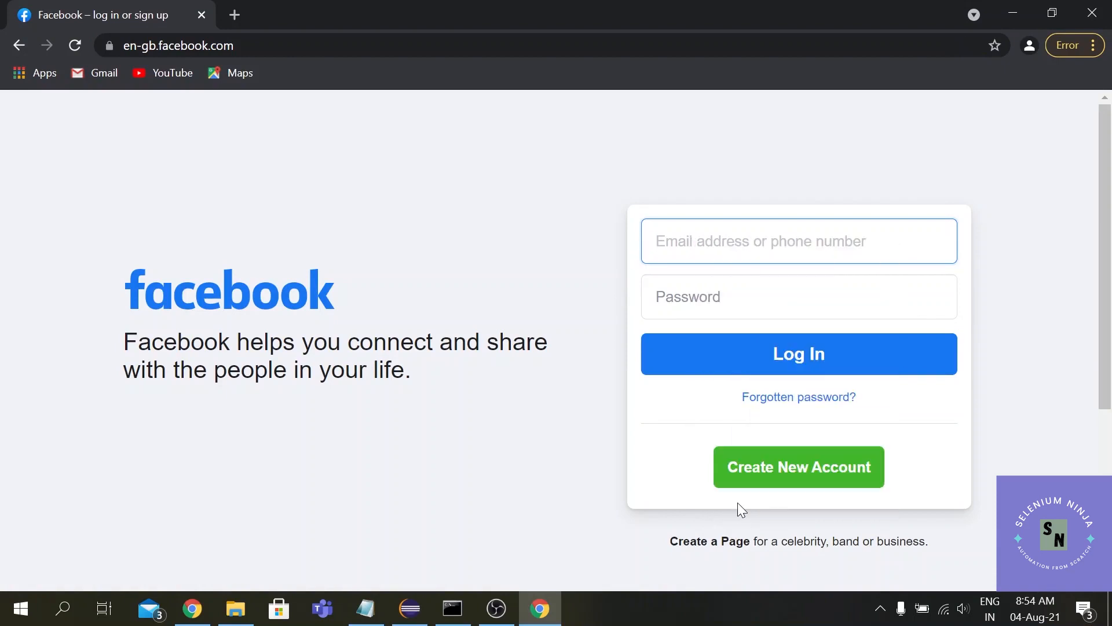
Inspect the Facebook email field in DevTools to read its id "email".
key("F12")
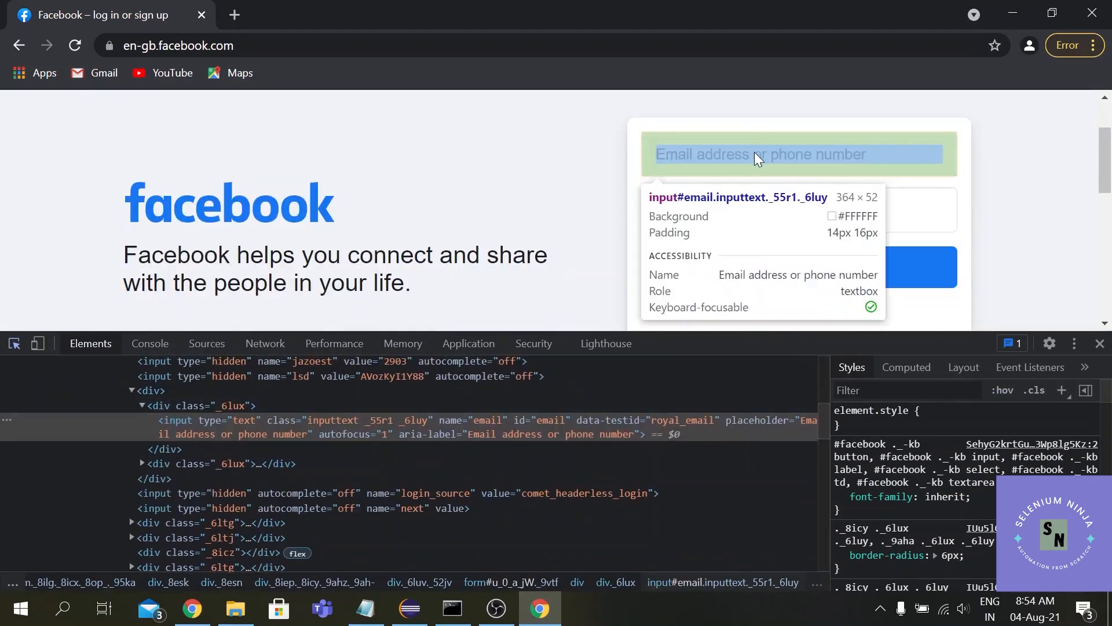
mouse_move(758, 149)
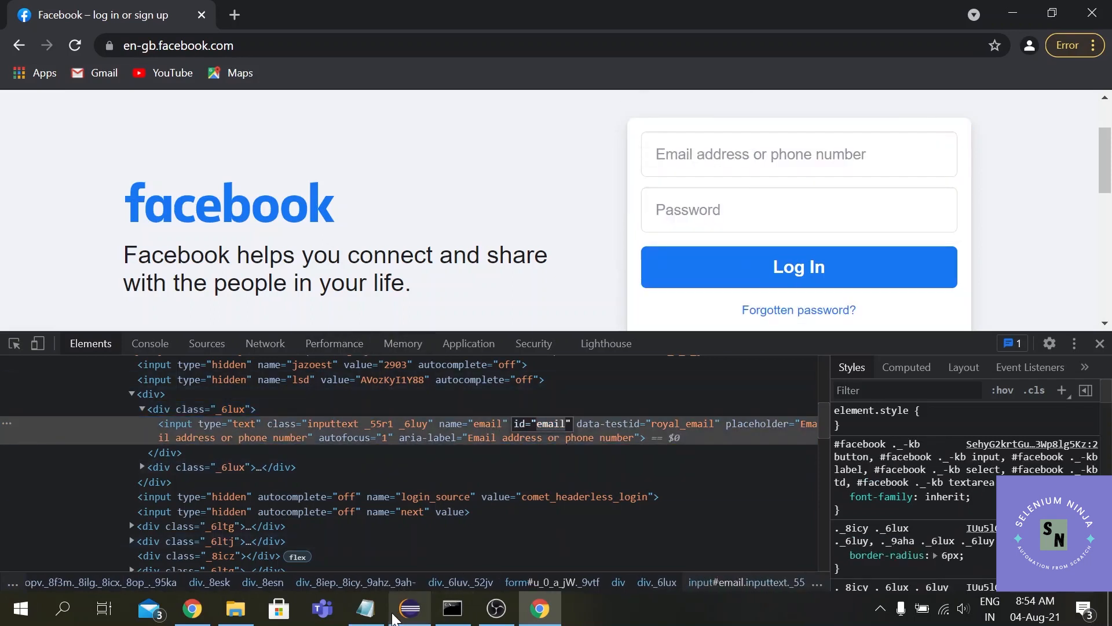
Write driver.findElement(By.id("email")).sendKeys(...) using autocomplete for findElement and sendKeys.
left_click(408, 608)
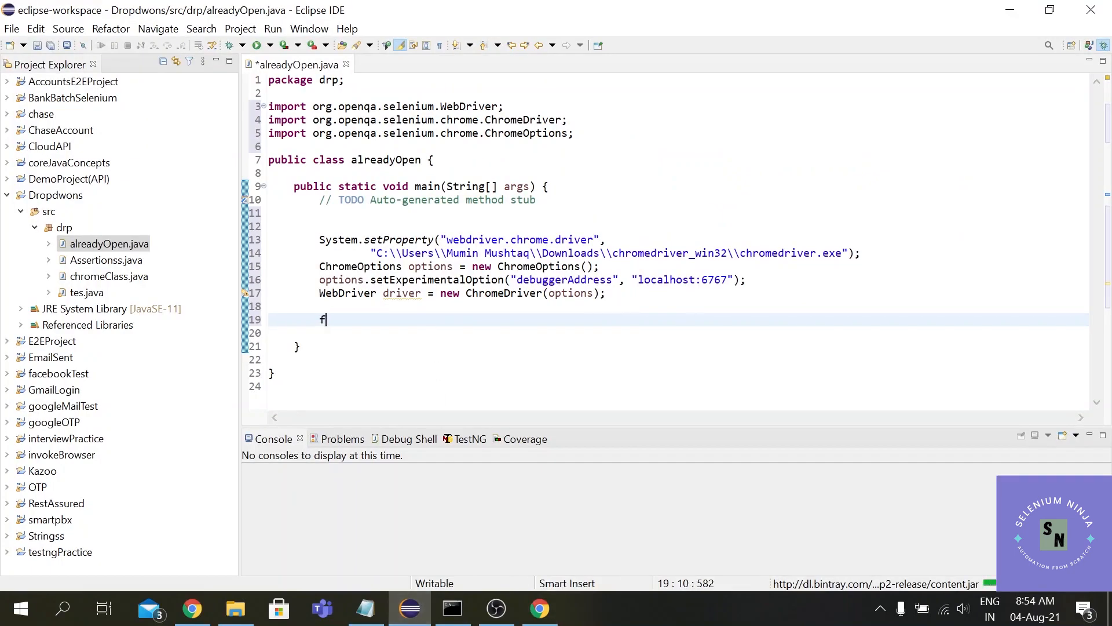
type("t")
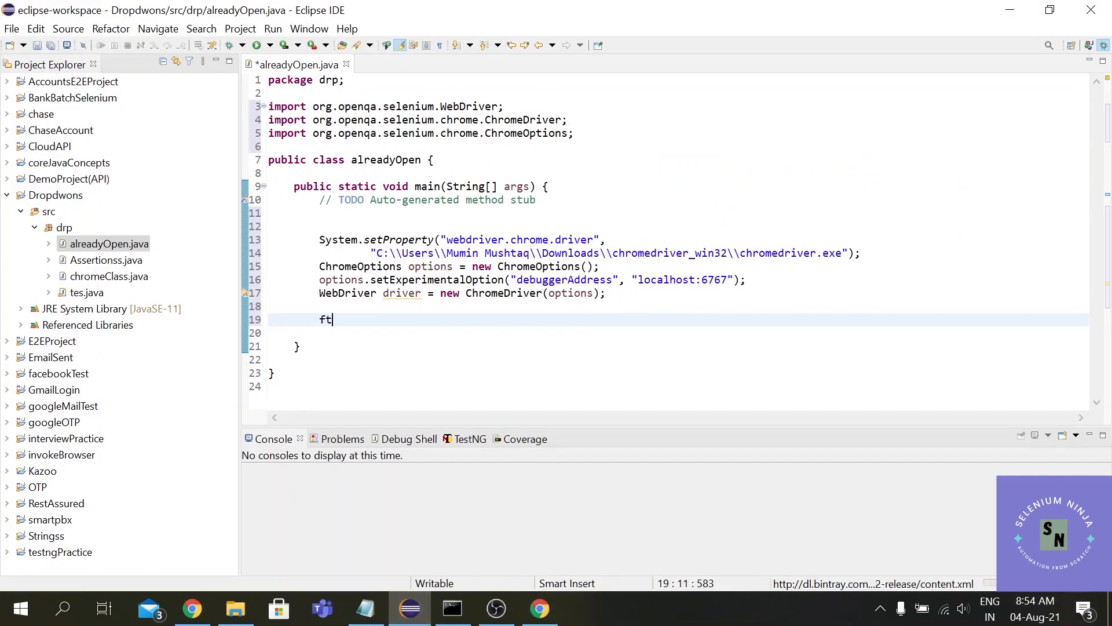
type("driver")
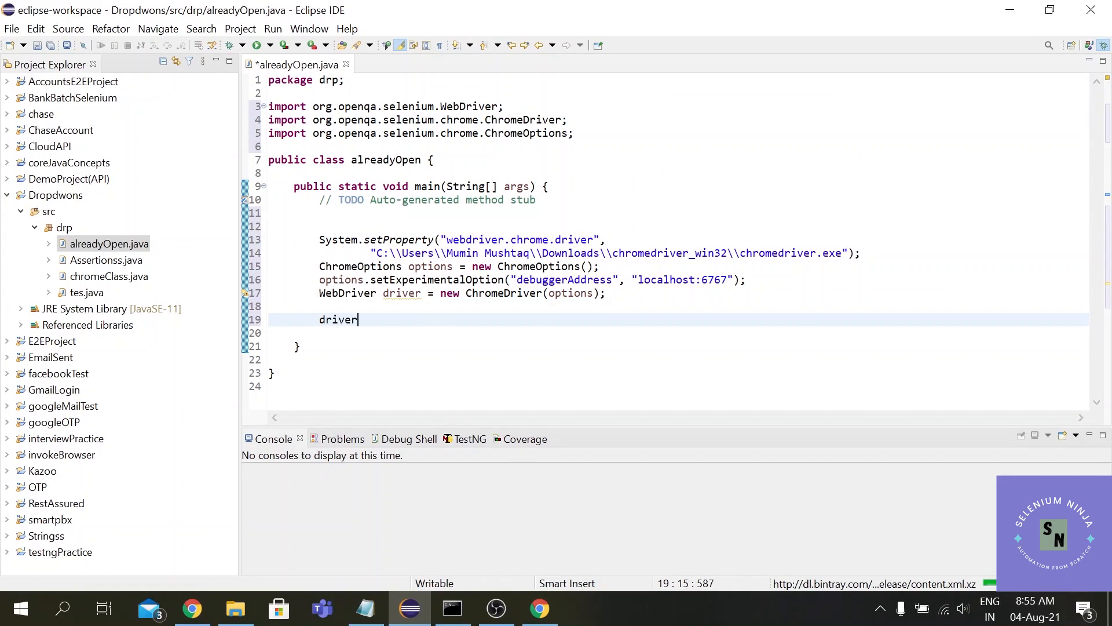
type(".fin'B")
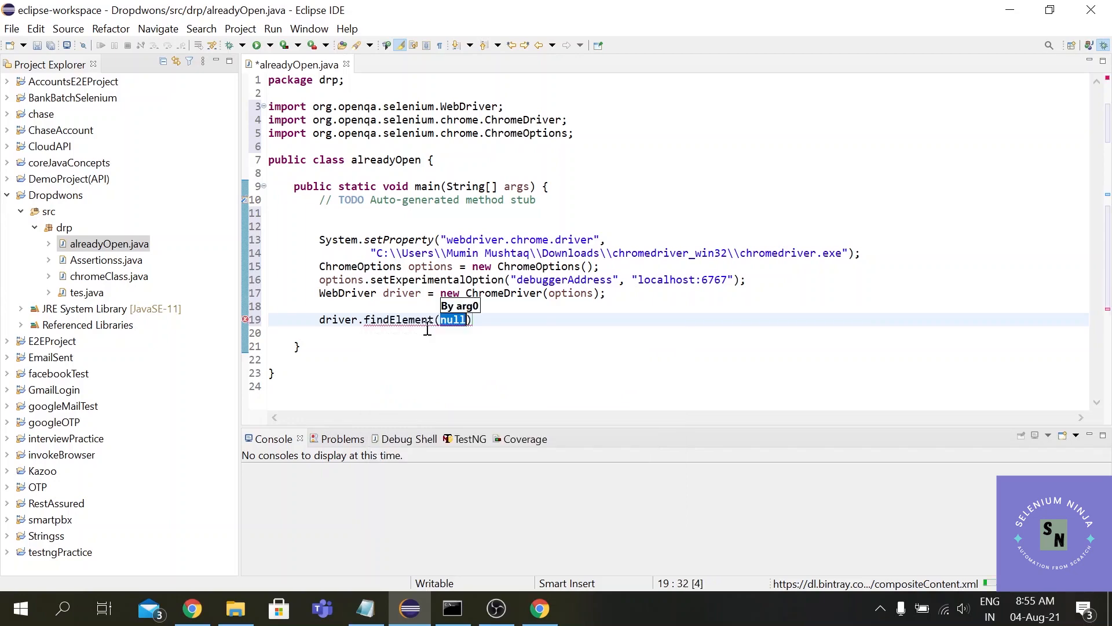
type("By.id(\"email")
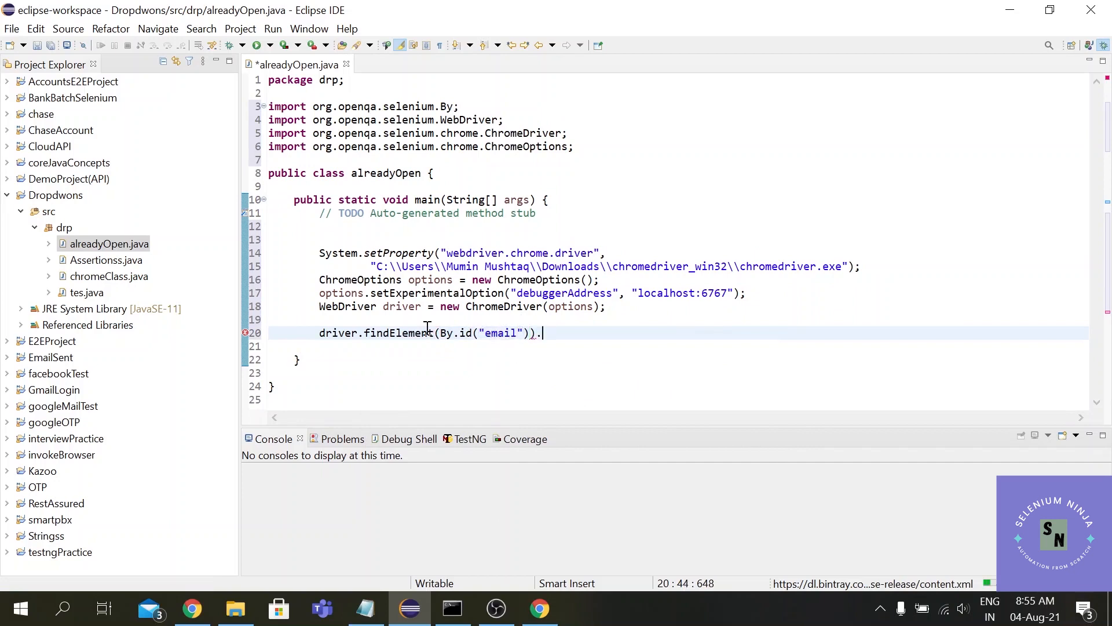
type("sendKeys(args);")
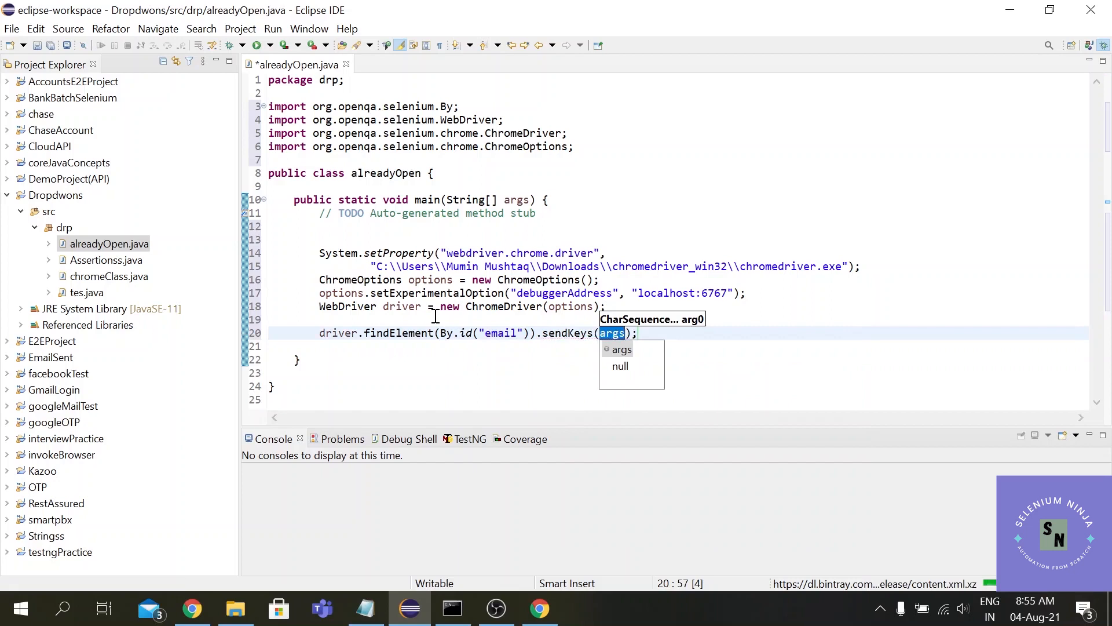
type("\"\"")
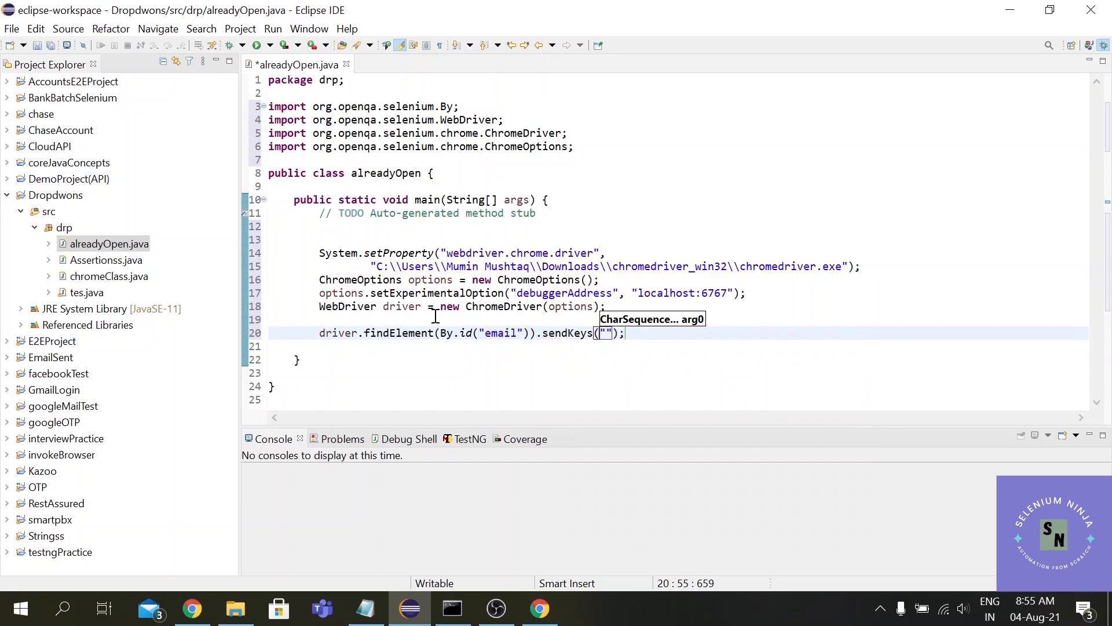
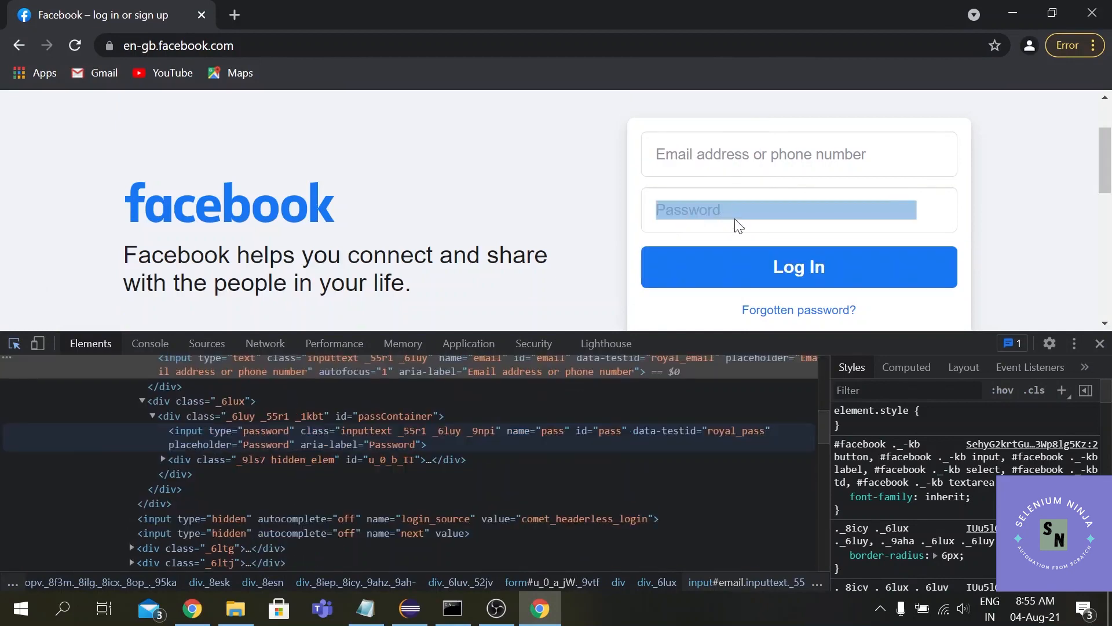
left_click(151, 416)
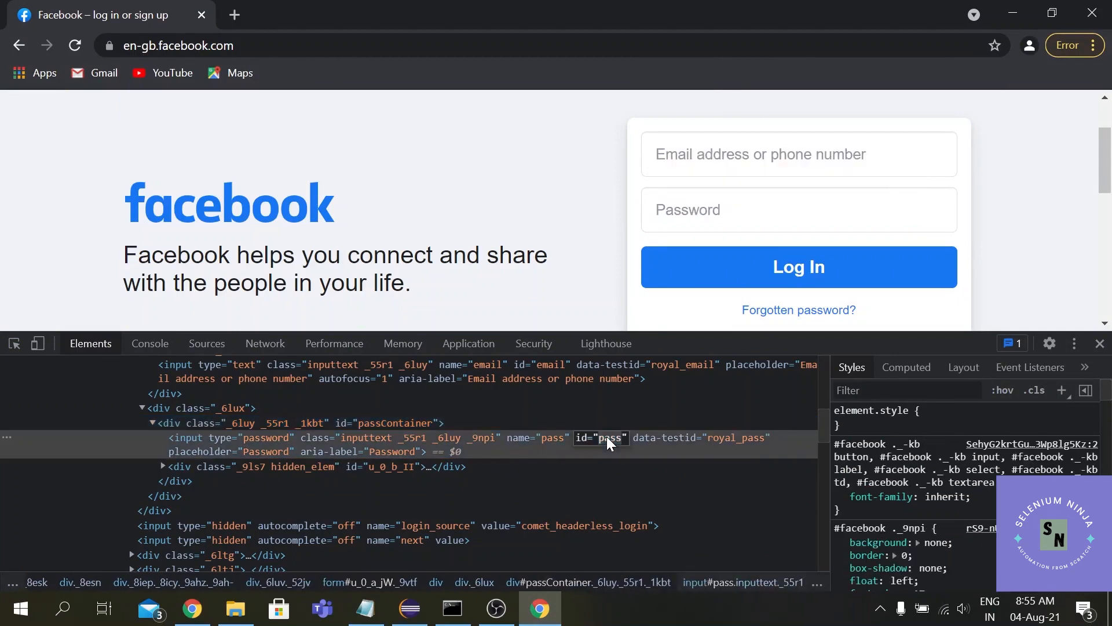
left_click(408, 608)
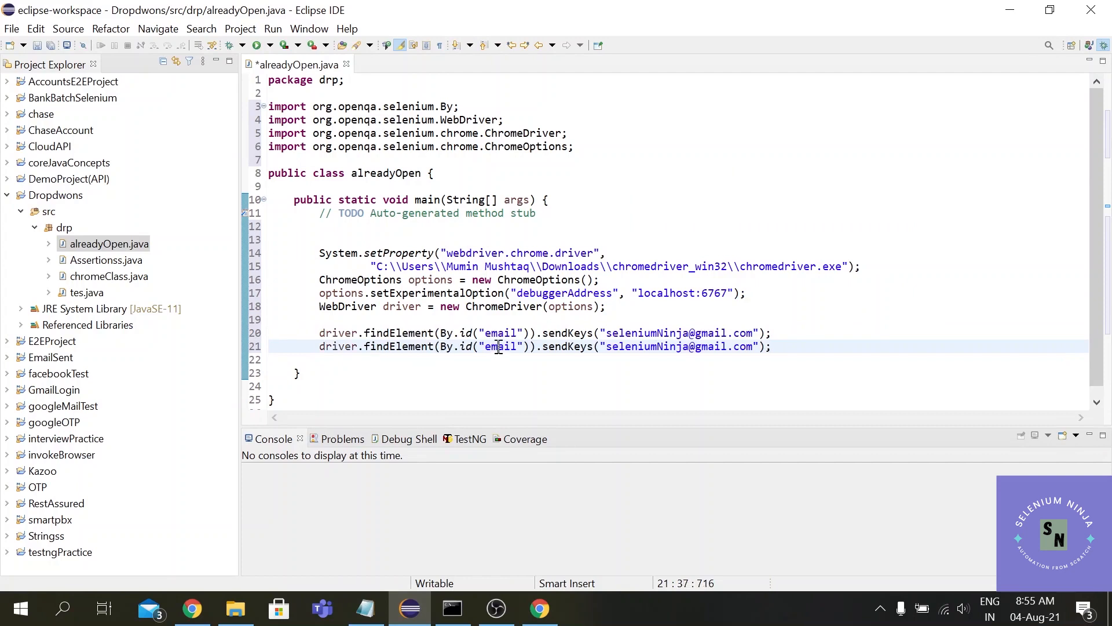
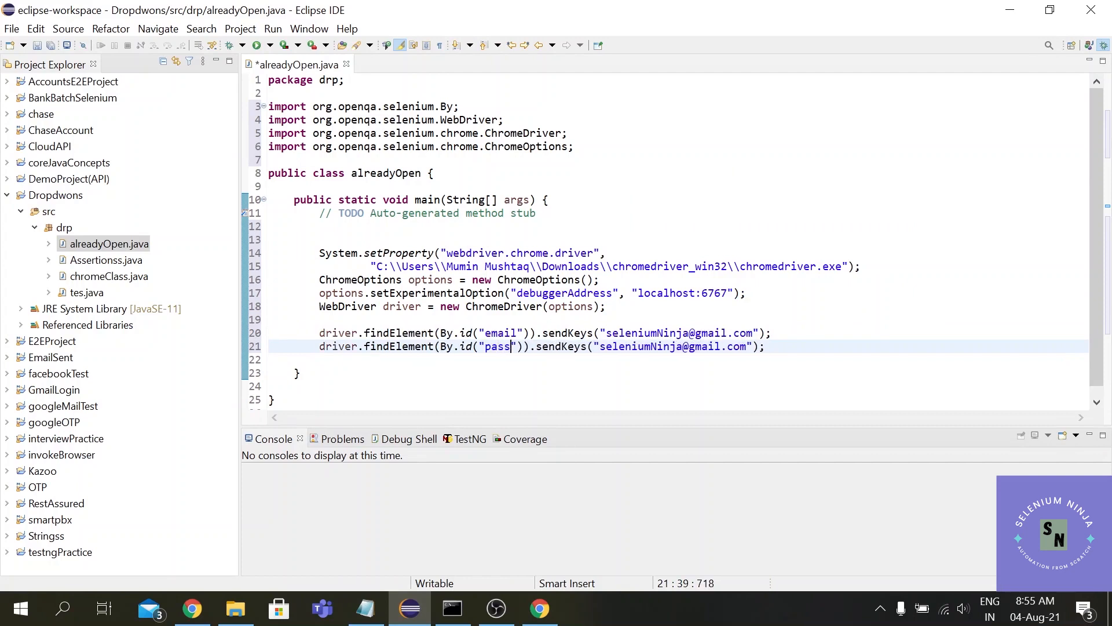
double_click(716, 347)
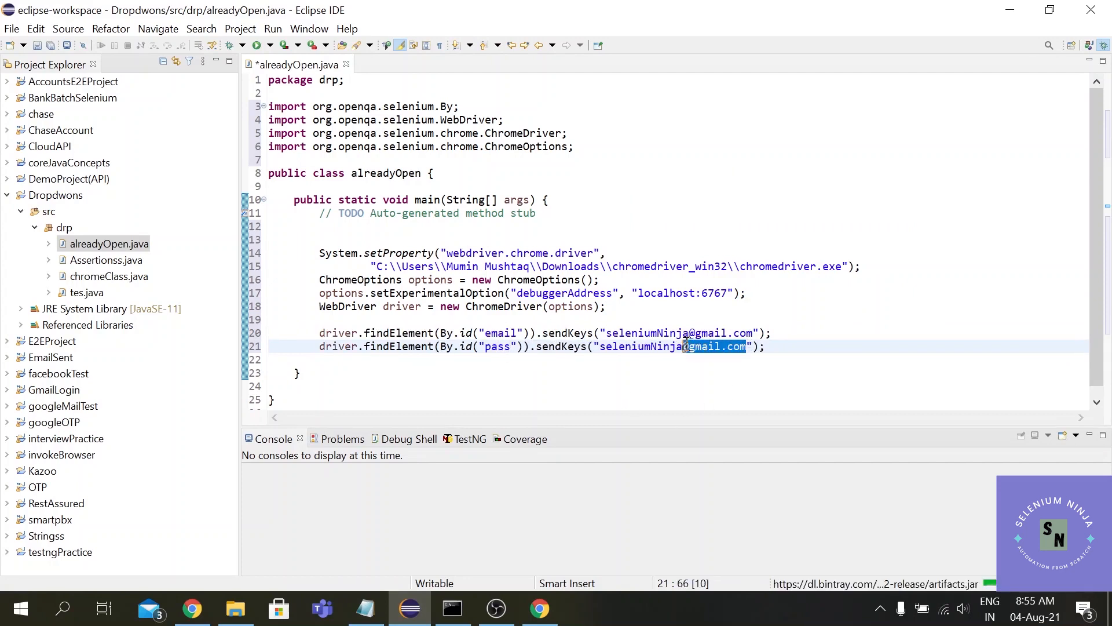
key("Delete")
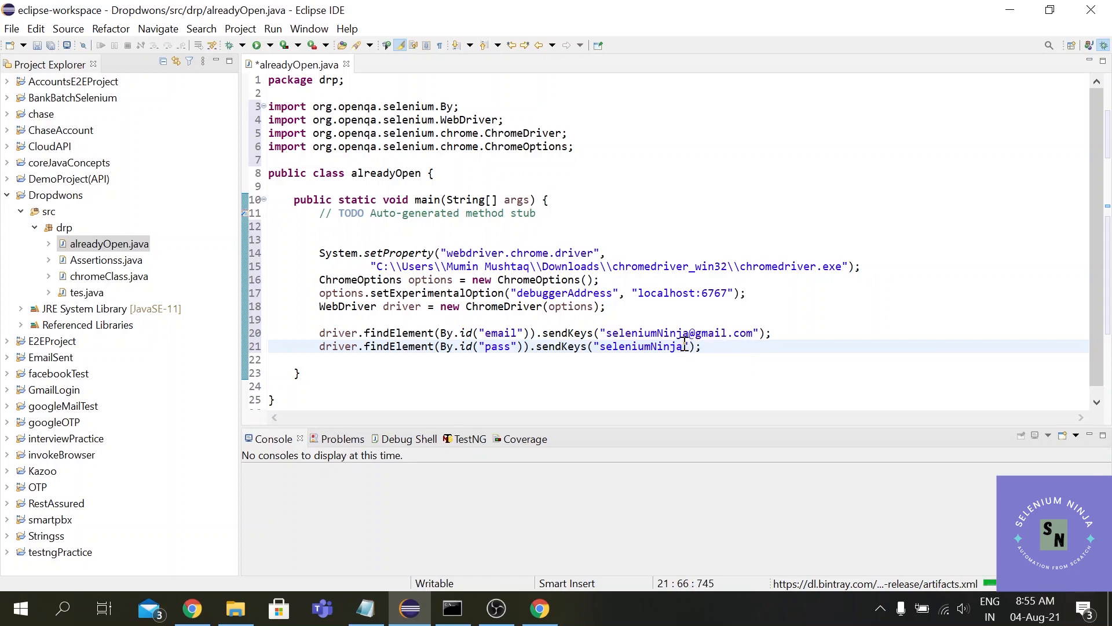
key("ctrl+s")
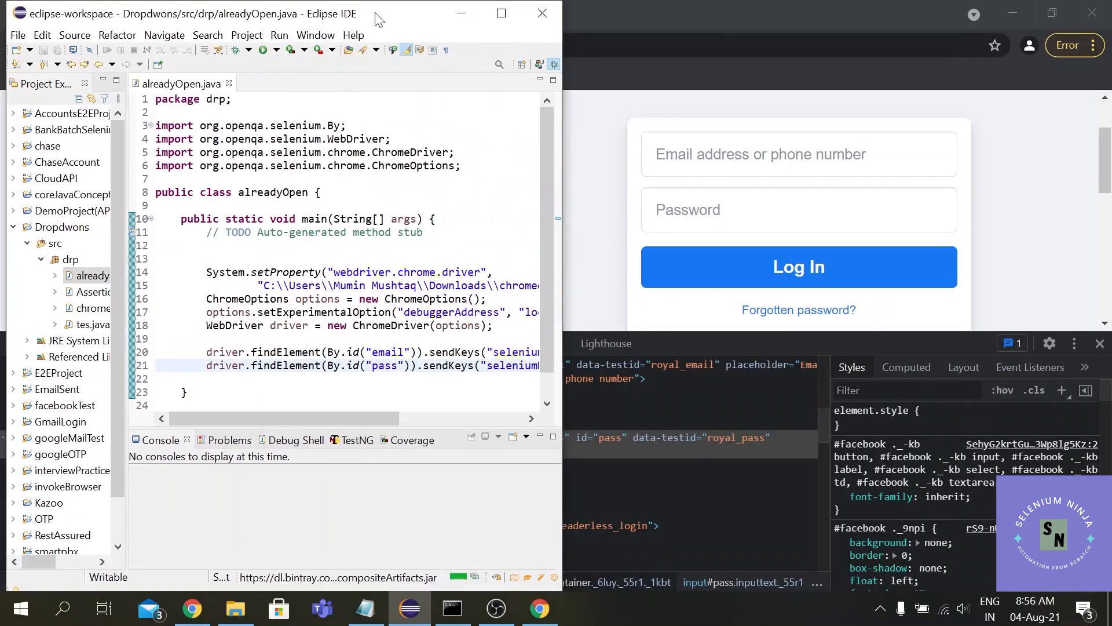
Run alreadyOpen as a Java Application and watch the Facebook fields get filled in Chrome.
left_click(539, 608)
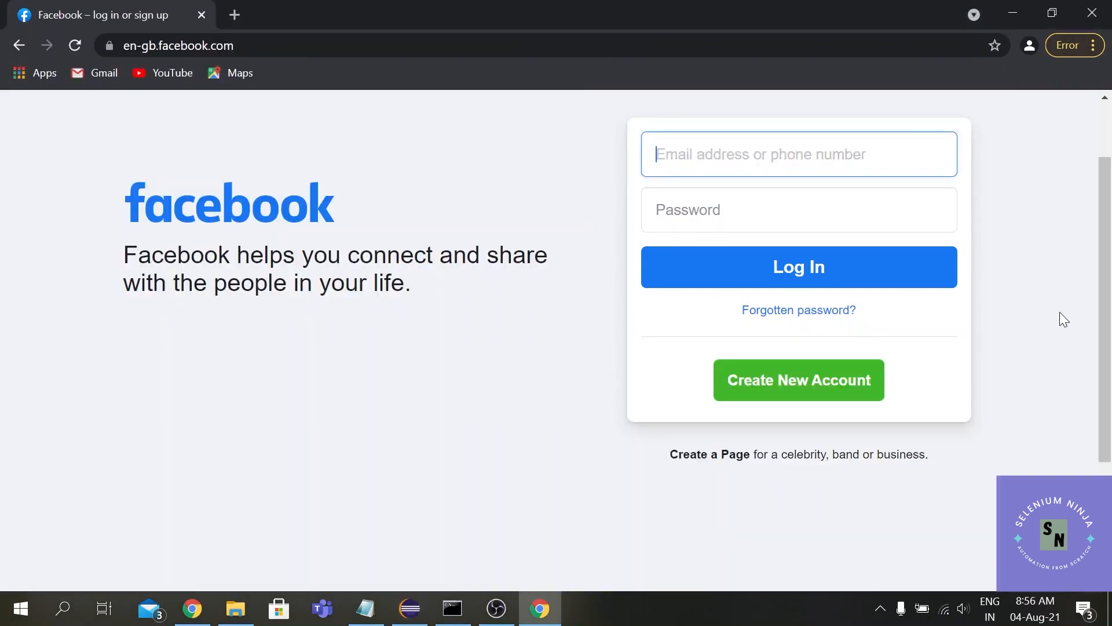
left_click(408, 608)
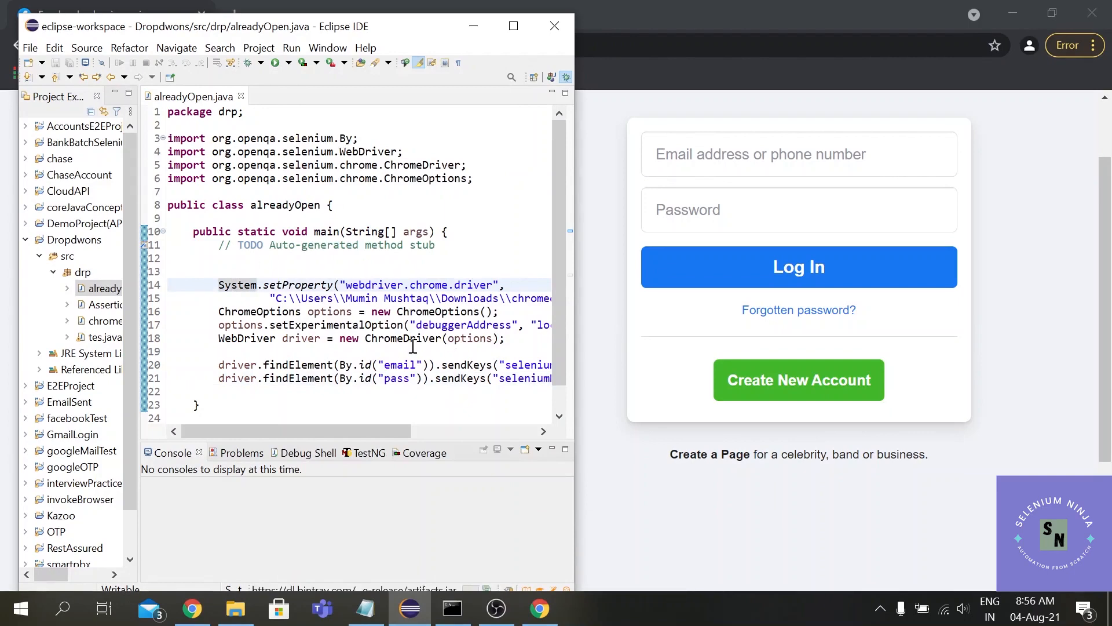
right_click(412, 347)
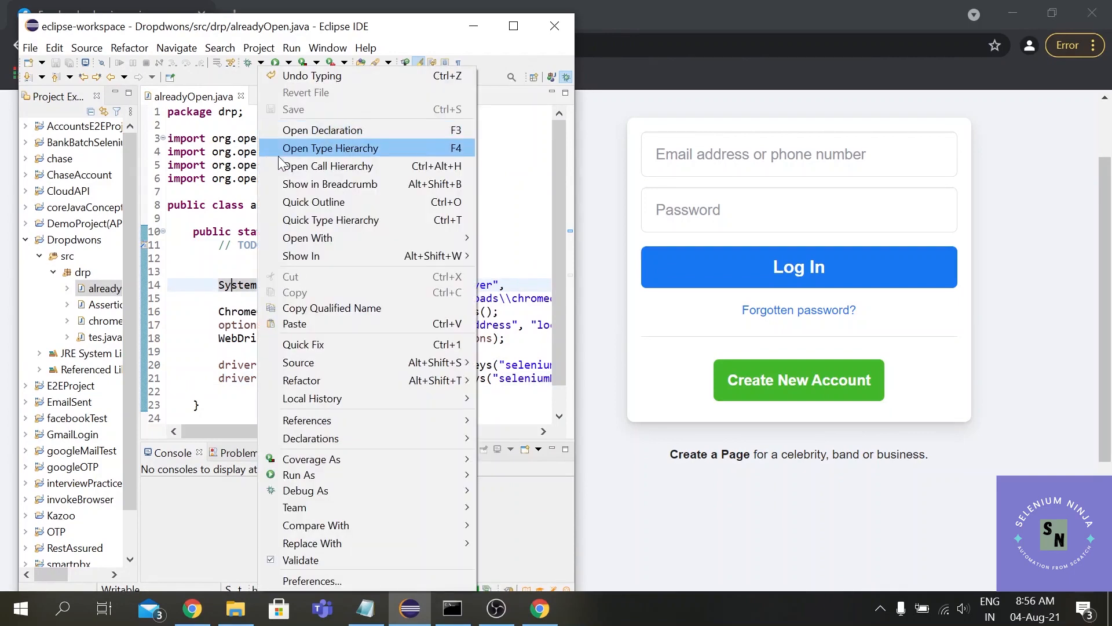
mouse_move(312, 459)
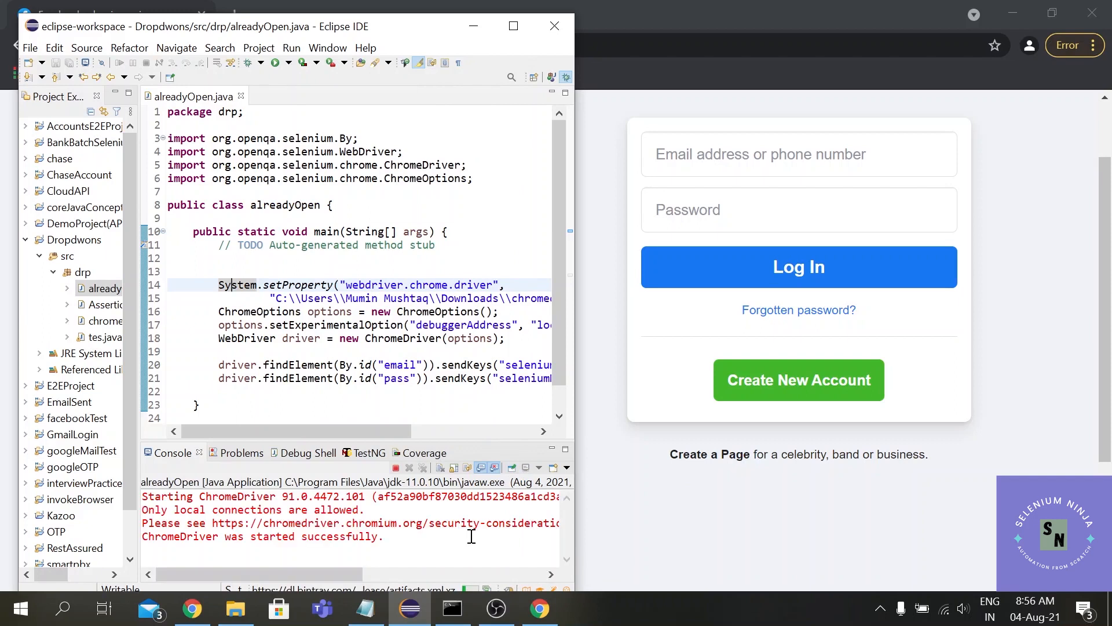
scroll("down", 3)
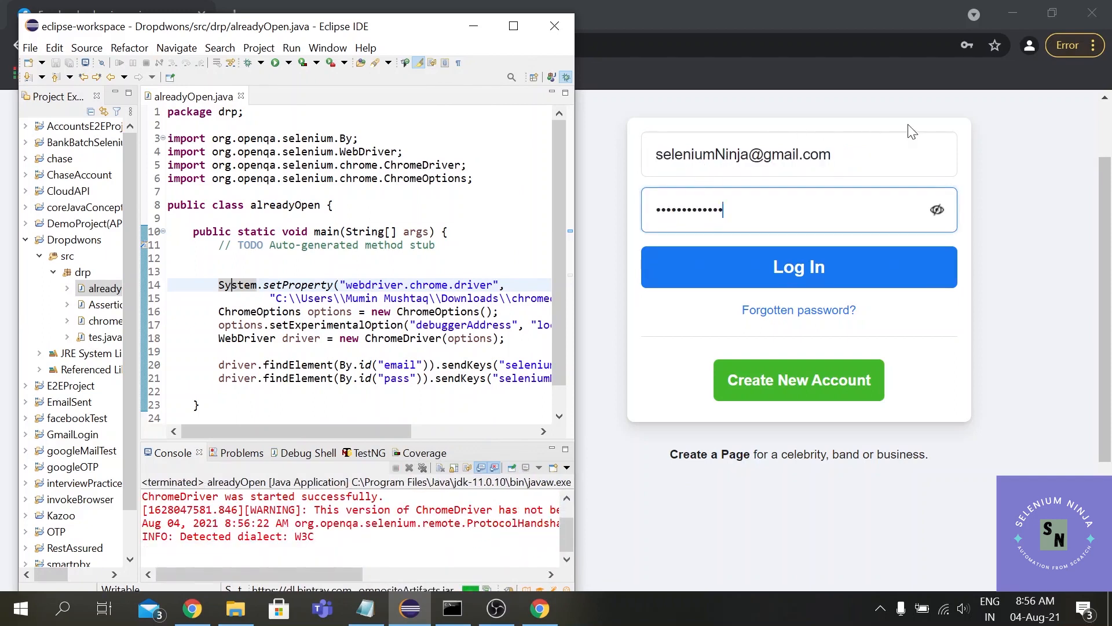
left_click(539, 608)
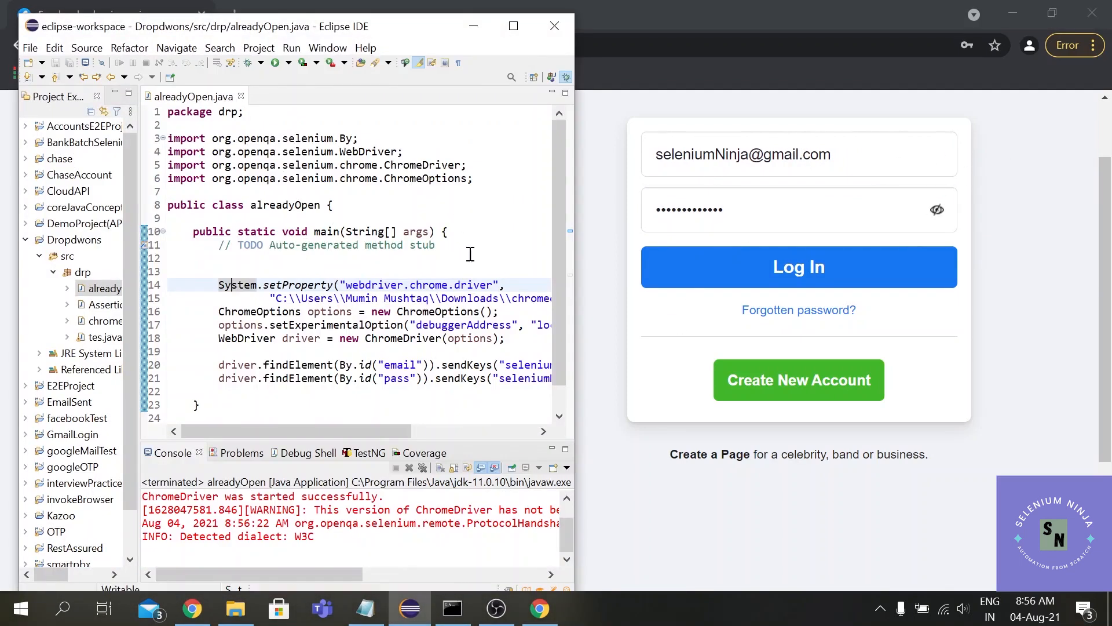
left_click(538, 608)
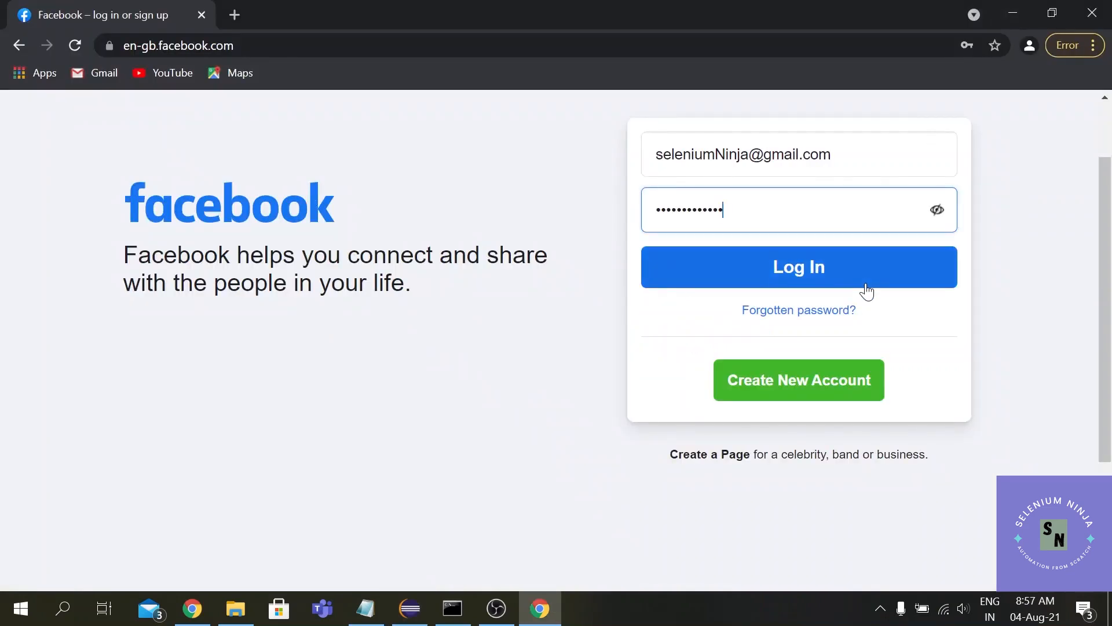
Submit the filled Facebook login form with Log In in the debugging Chrome window.
left_click(798, 267)
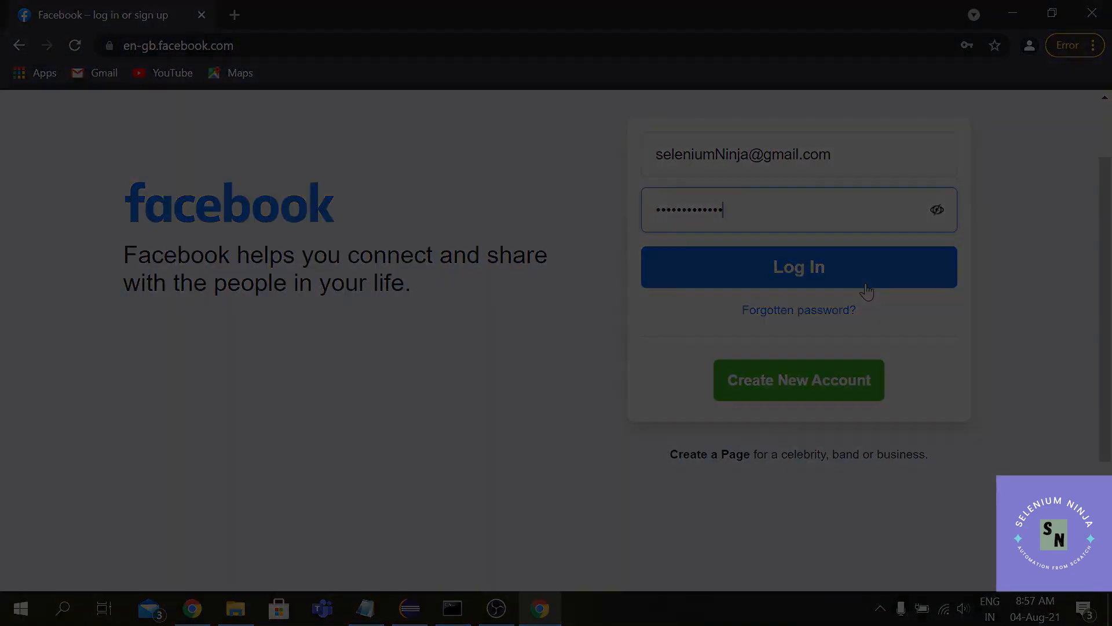